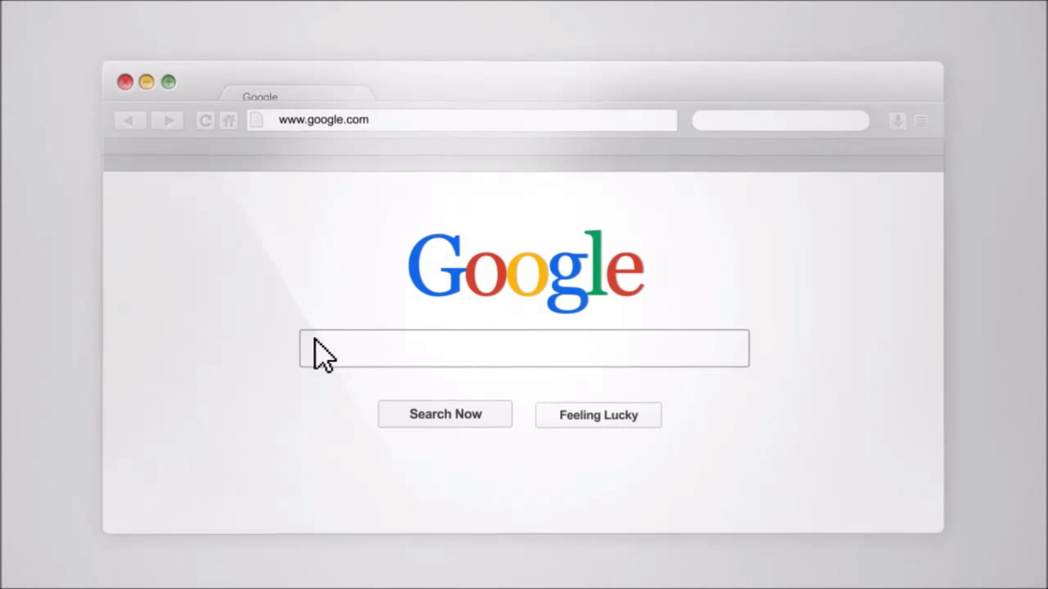
Step: Load the 1and1.com home page in Firefox after the 'Digital Marketing Experts' intro
text(Digital Marketing Experts)
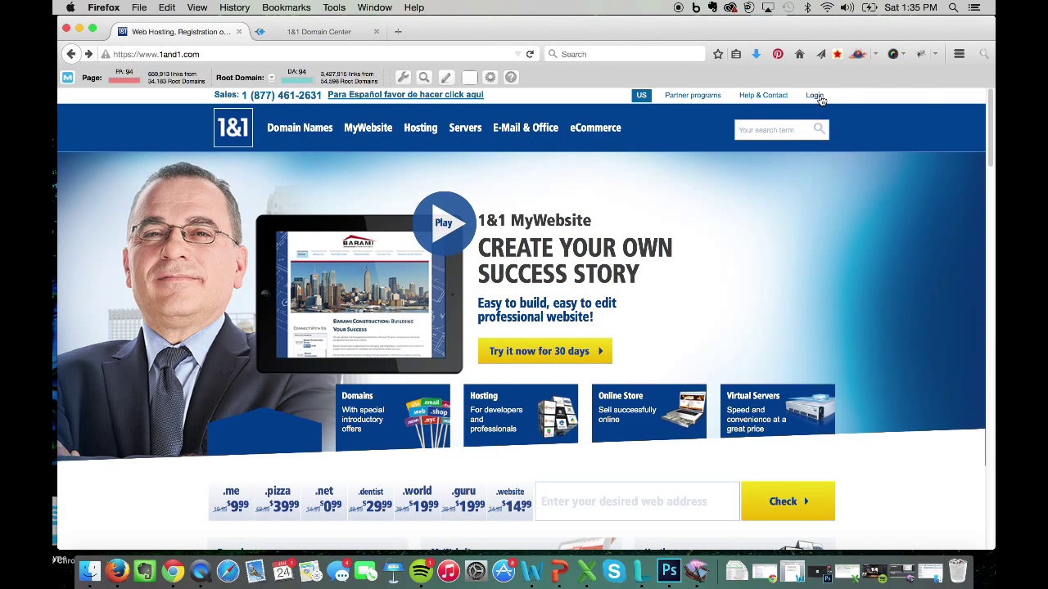
Step: Log in with Customer ID coastmedical.net and password to reach the Control Panel welcome dashboard
click(812, 95)
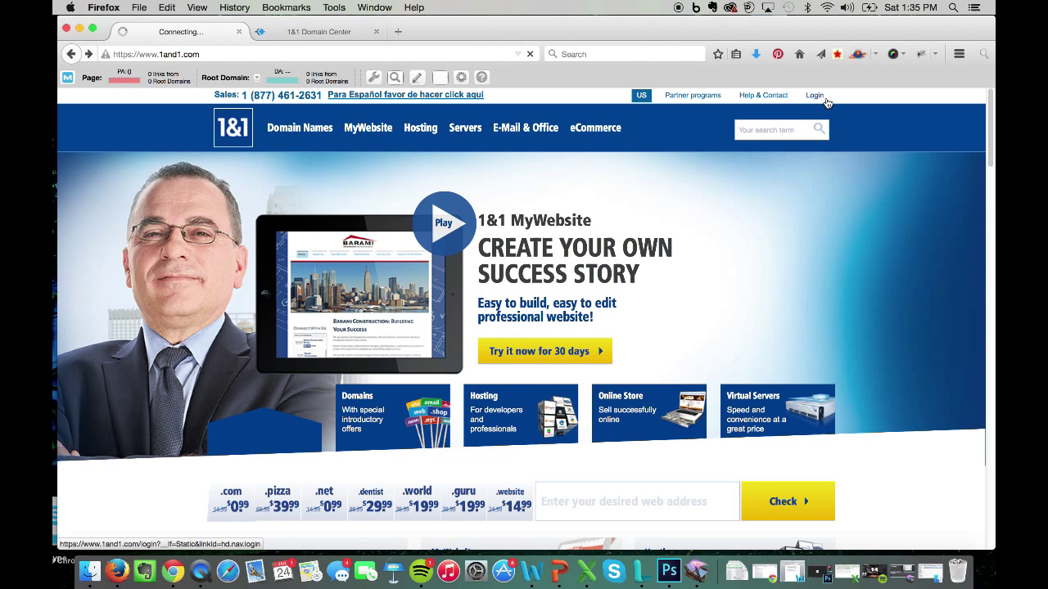
click(814, 95)
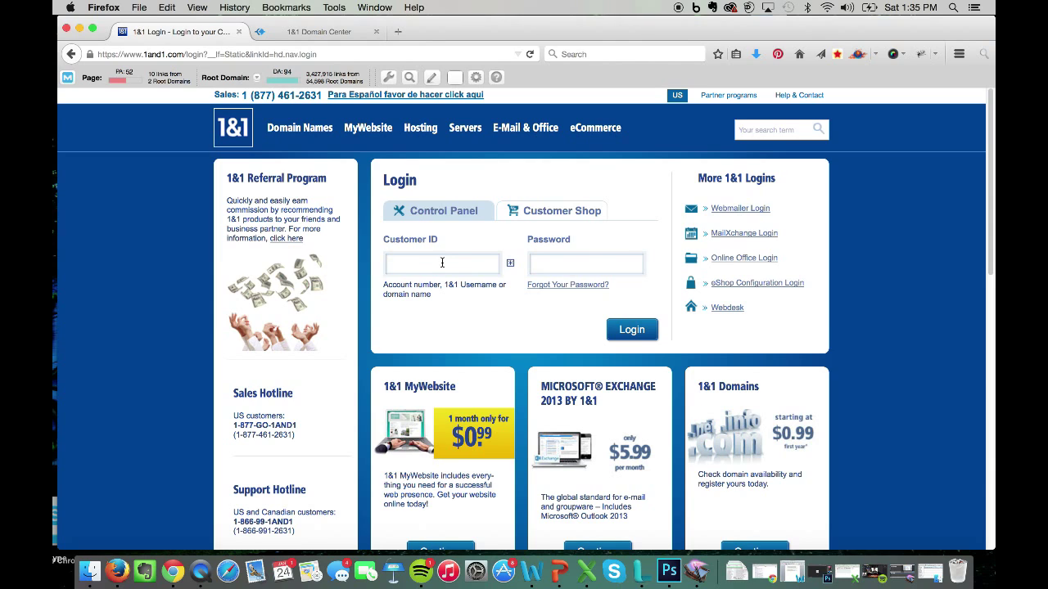
text(coastmedical.net)
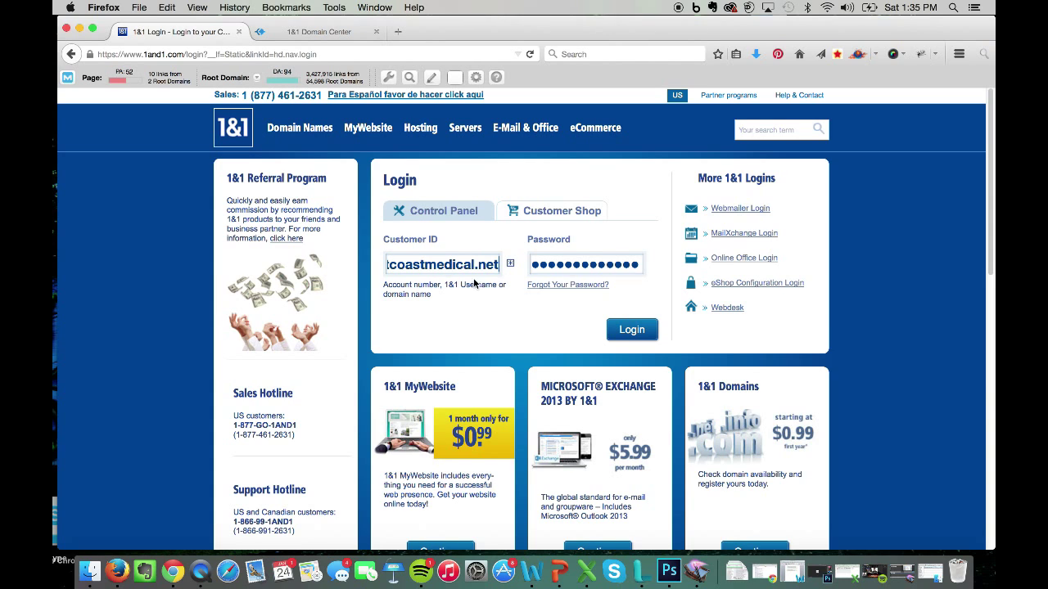
click(632, 329)
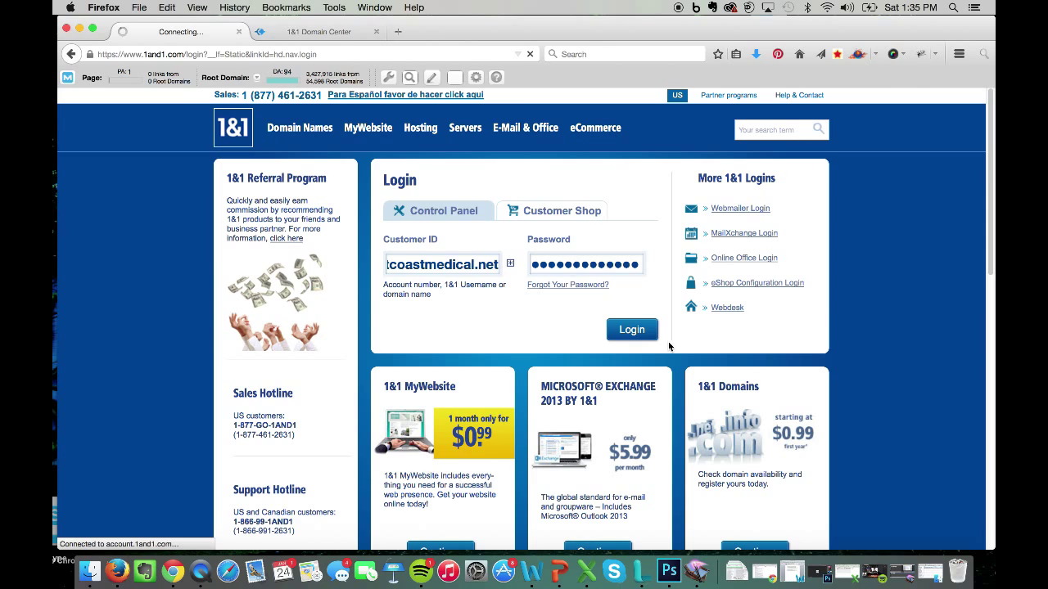
click(632, 329)
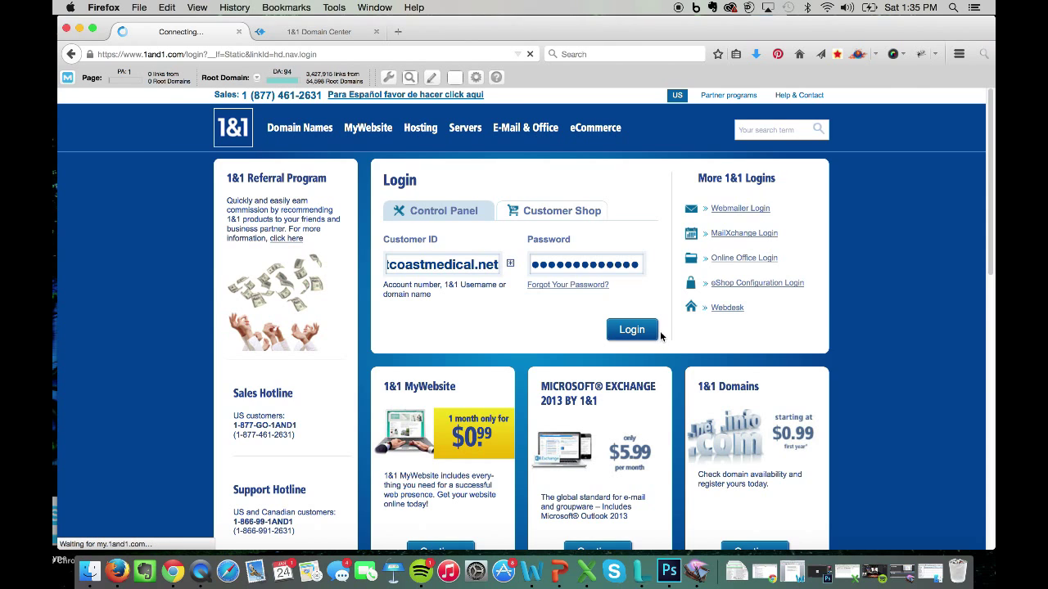
mouse_move(635, 313)
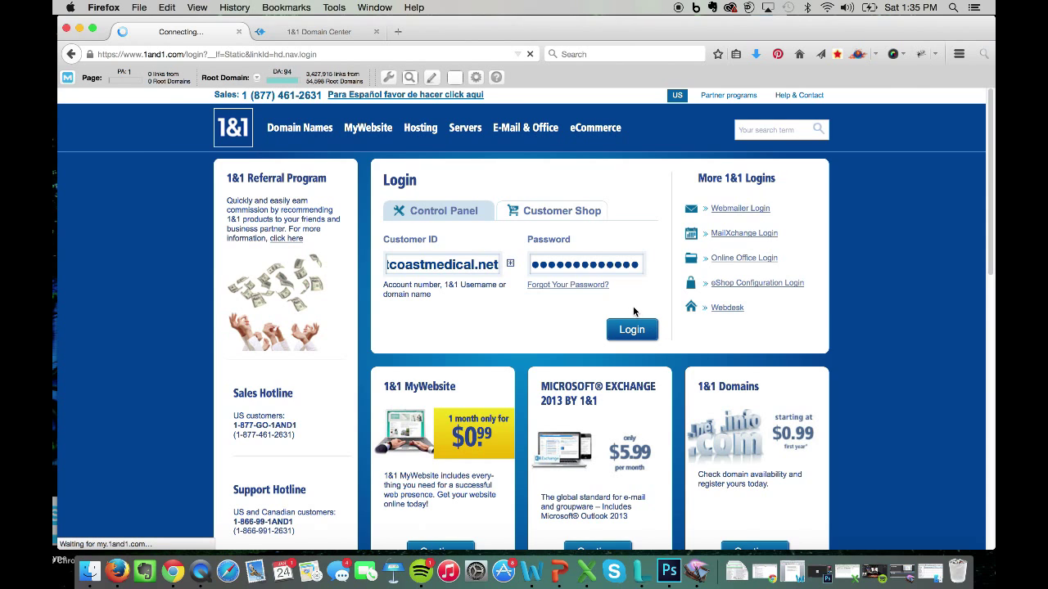
mouse_move(844, 272)
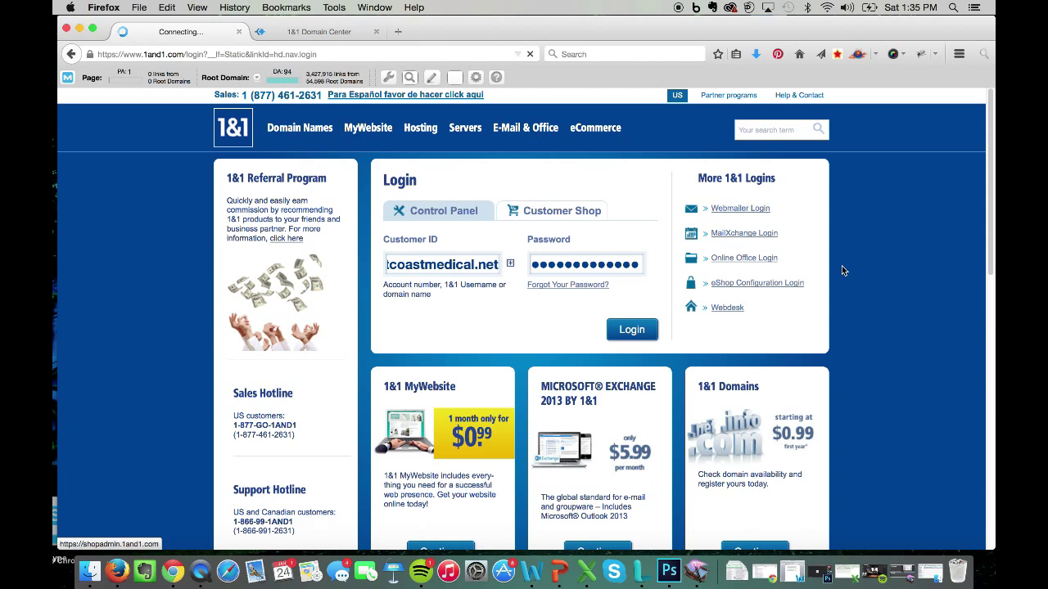
click(632, 331)
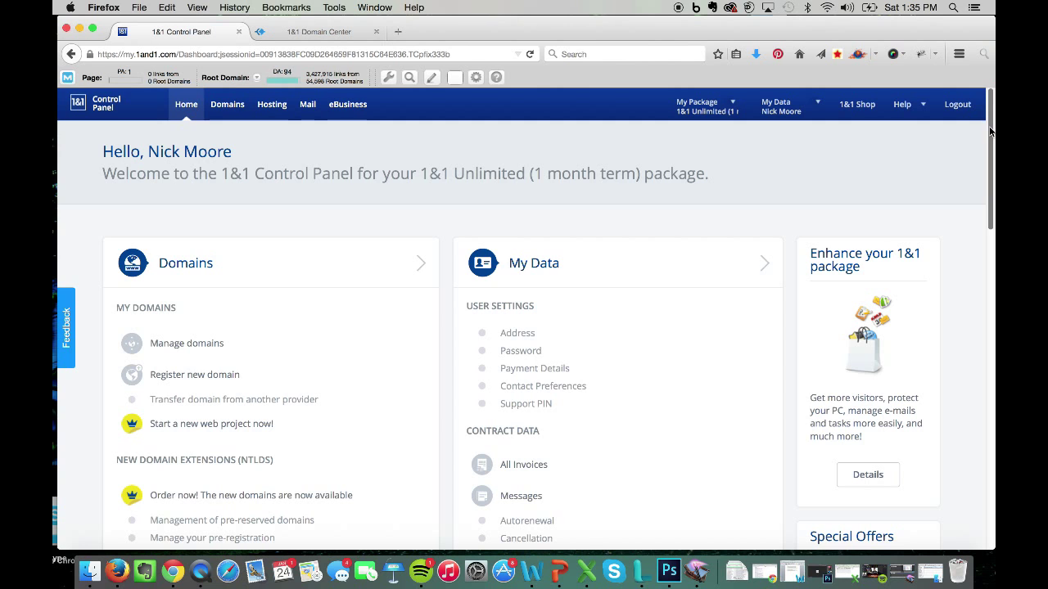
Step: Show the Domain Center overview of the three domains via Manage domains, then return to PowerPoint
scroll(down, 3)
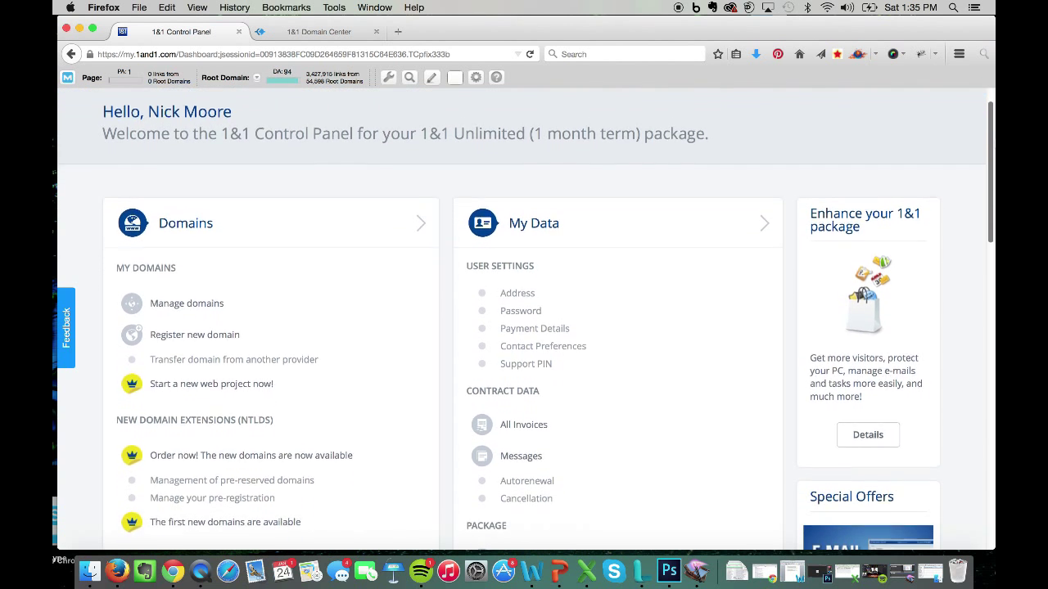
scroll(down, 3)
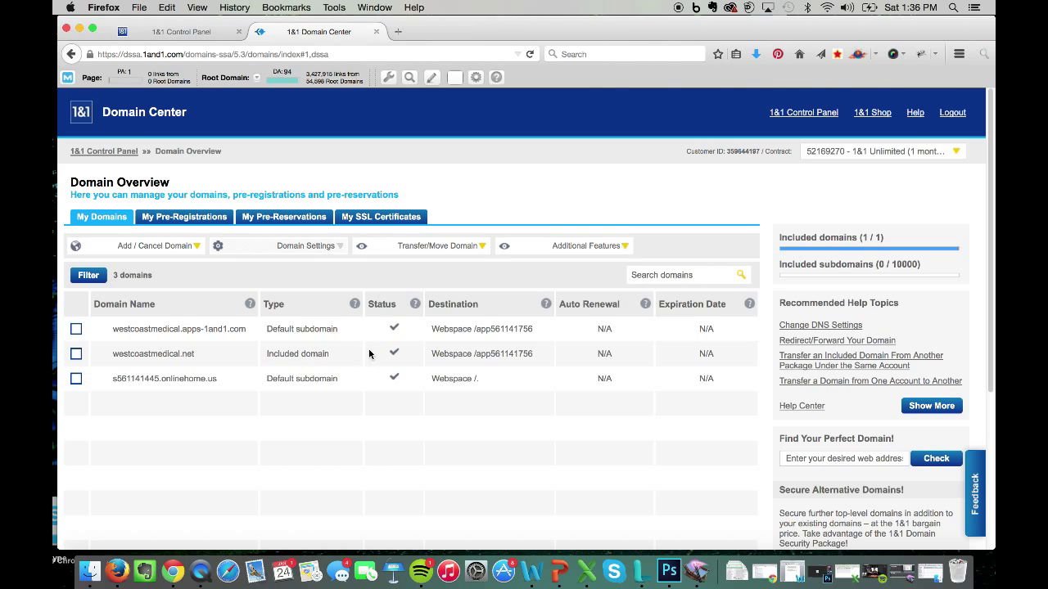
mouse_move(412, 360)
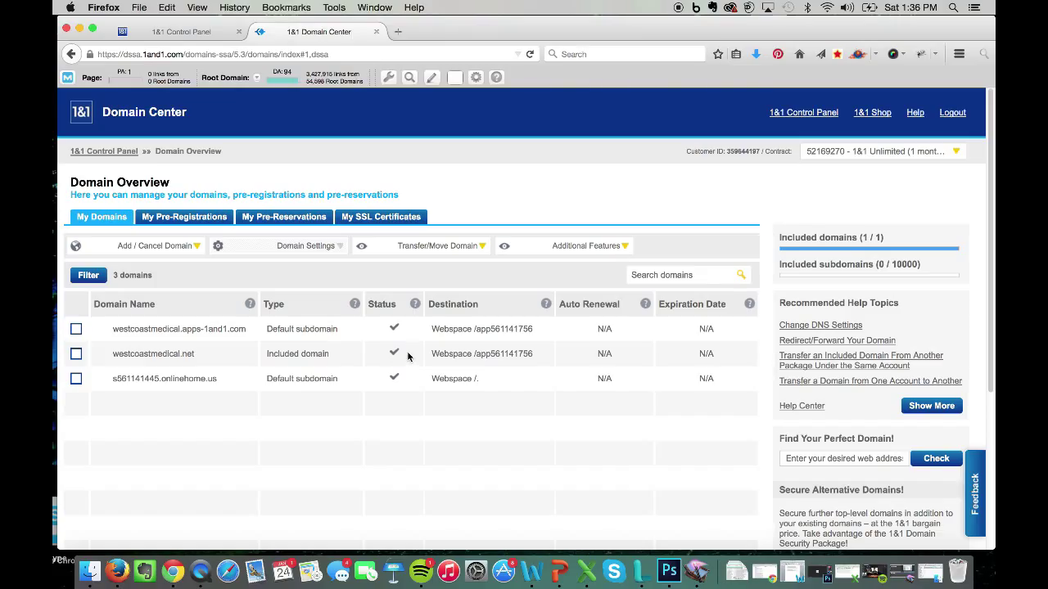
mouse_move(411, 359)
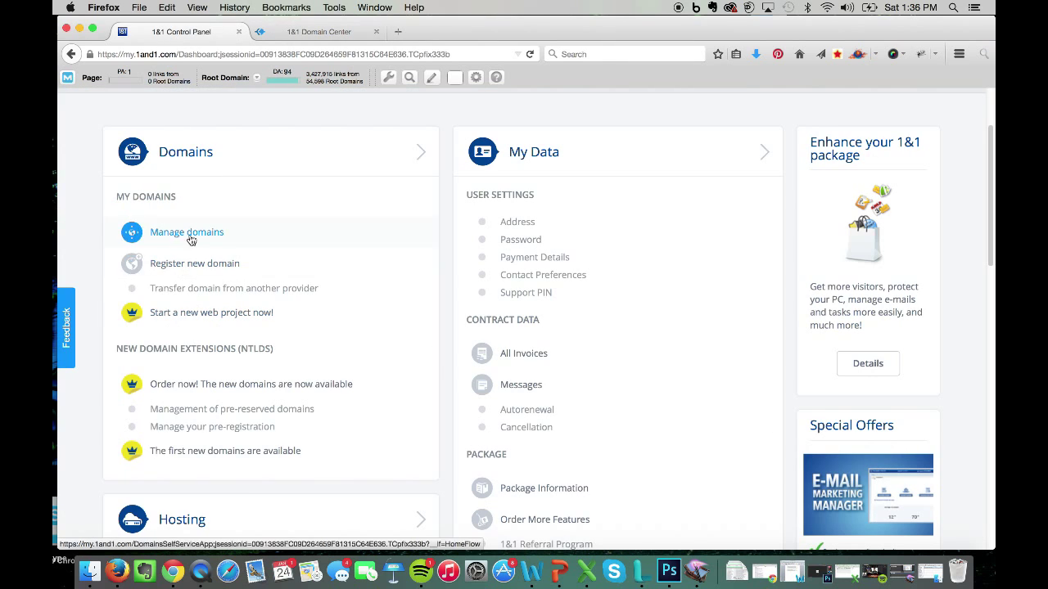
click(187, 232)
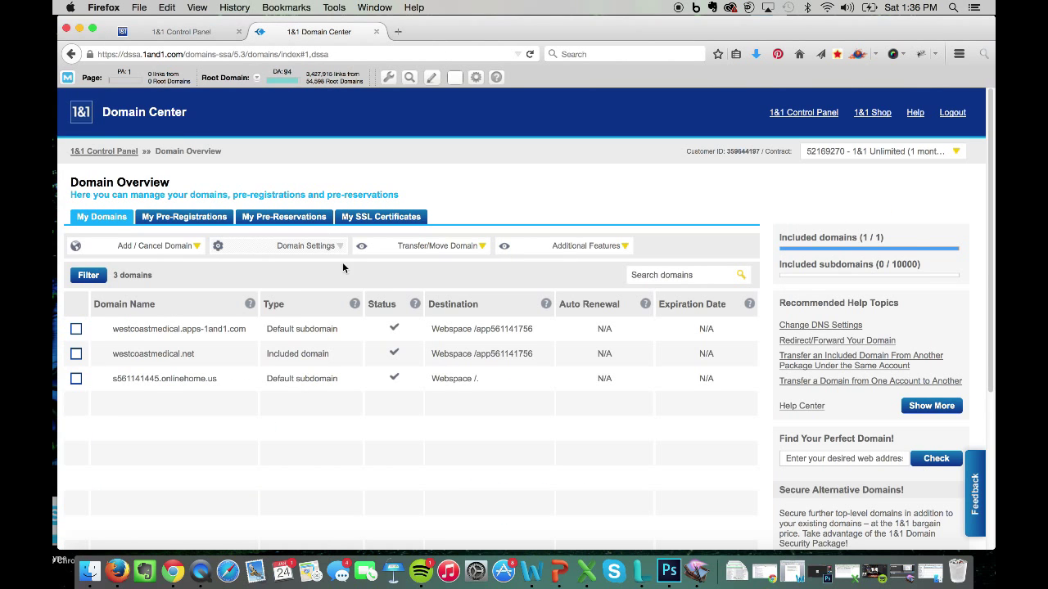
mouse_move(635, 355)
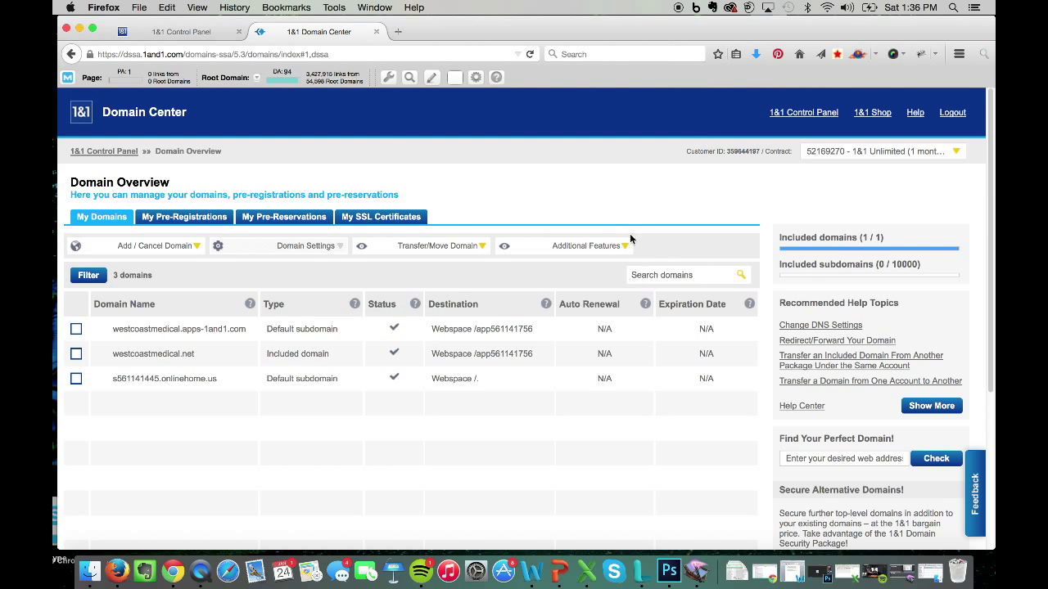
mouse_move(560, 570)
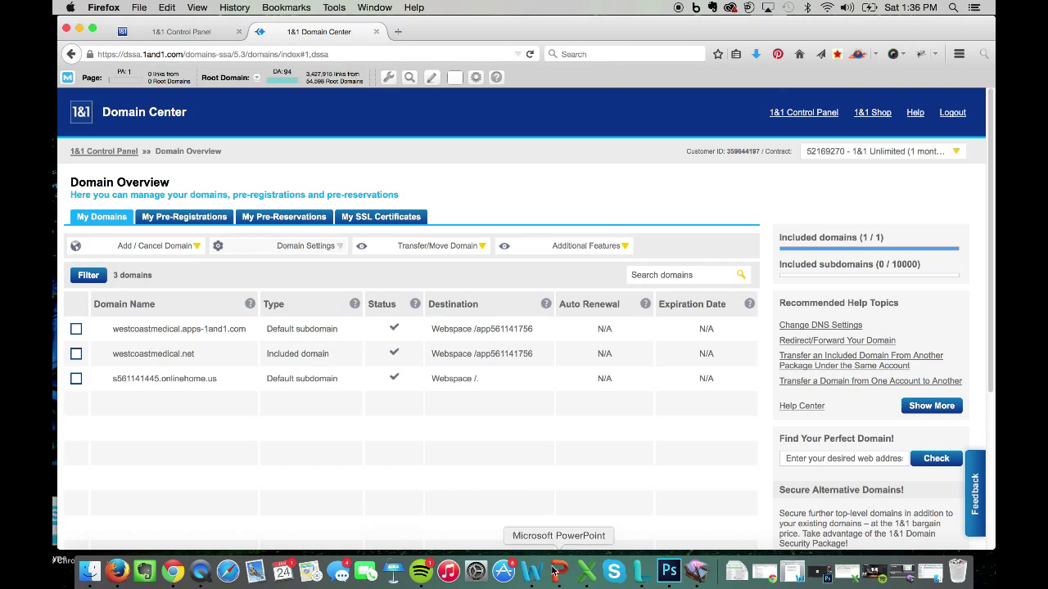
click(560, 570)
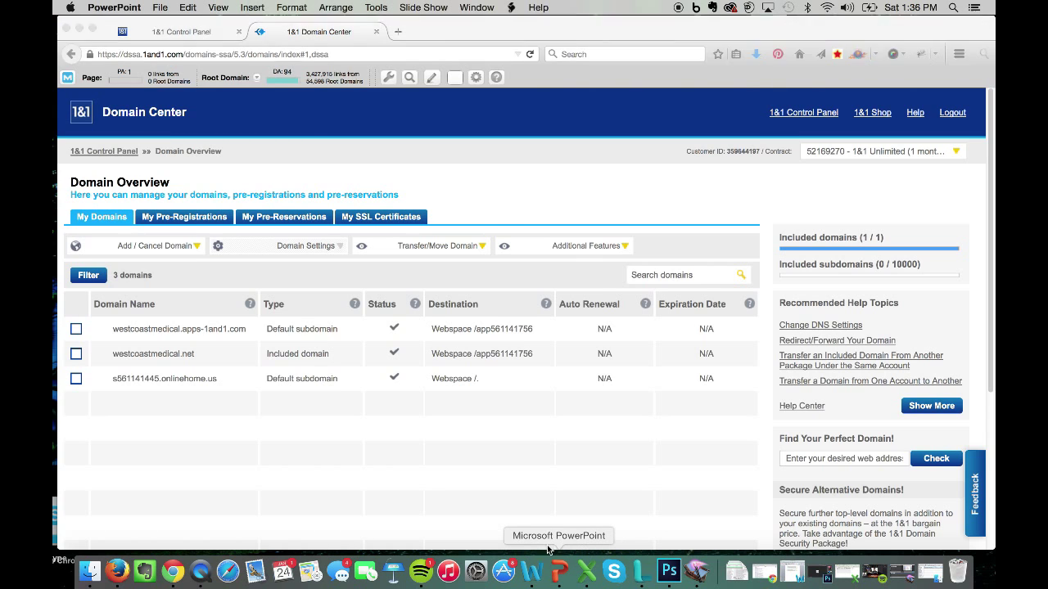
click(560, 536)
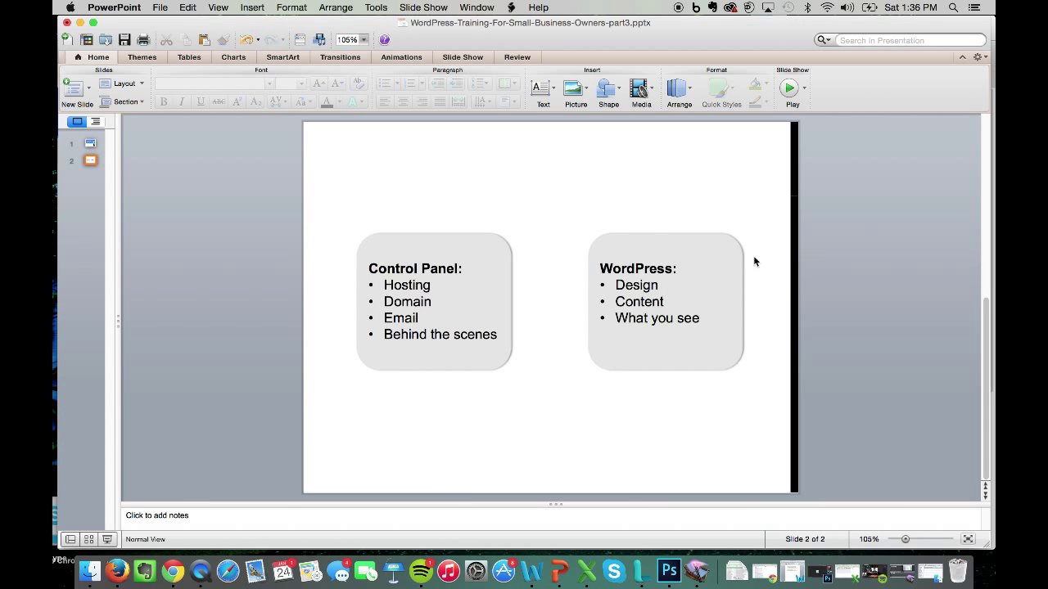
mouse_move(308, 203)
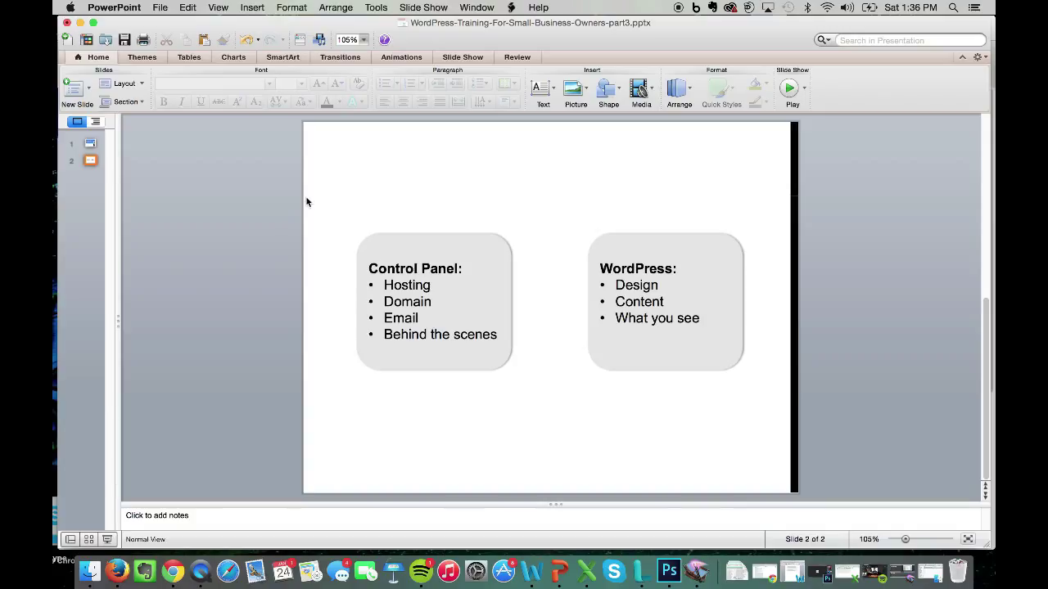
mouse_move(575, 210)
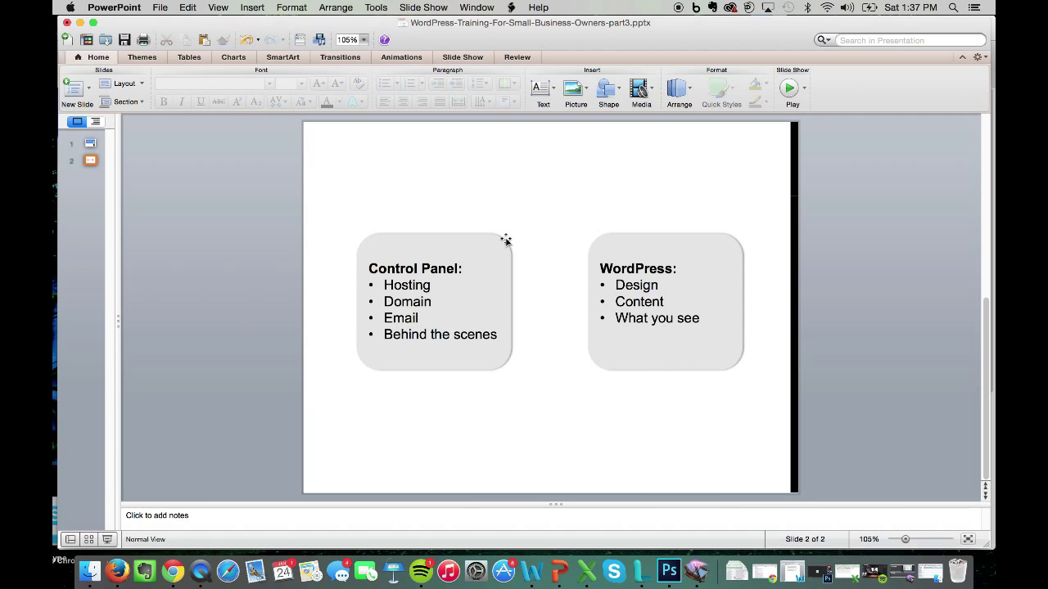
mouse_move(393, 265)
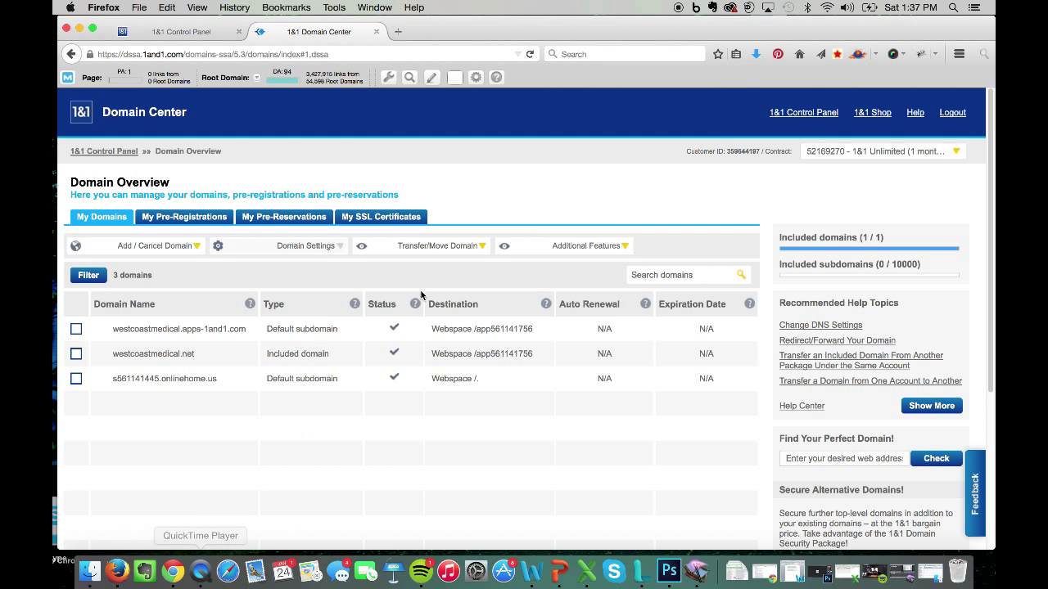
mouse_move(412, 344)
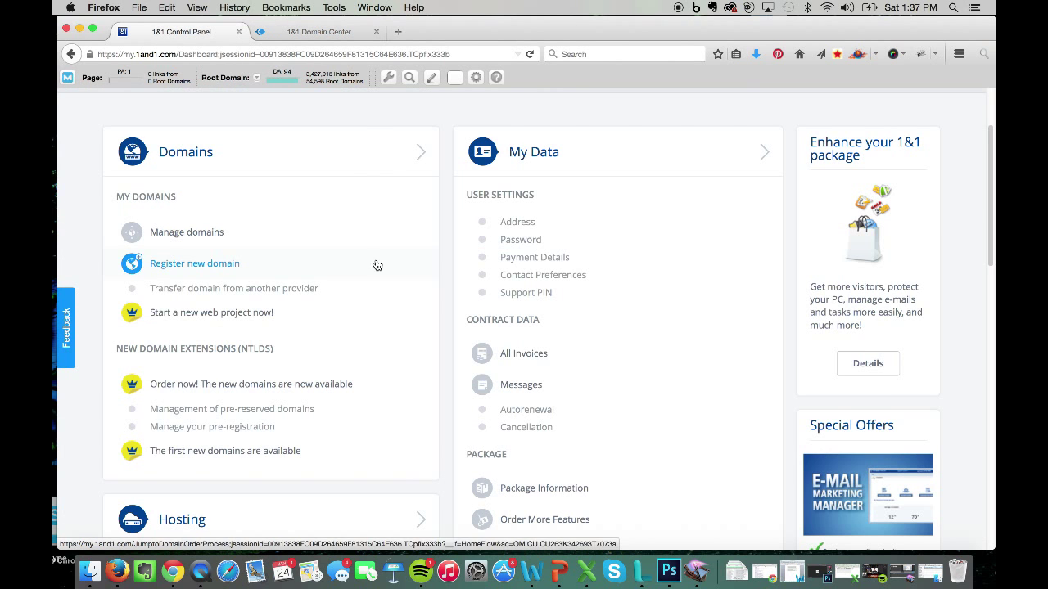
Step: Start a WordPress install from the Hosting section's App Center, reaching the website title field
scroll(down, 3)
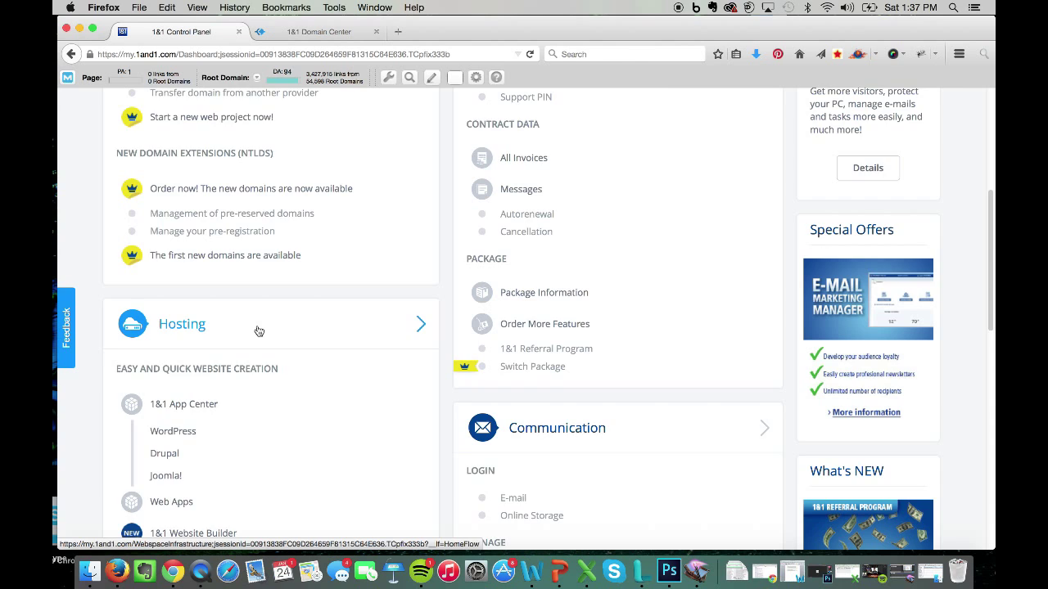
click(173, 388)
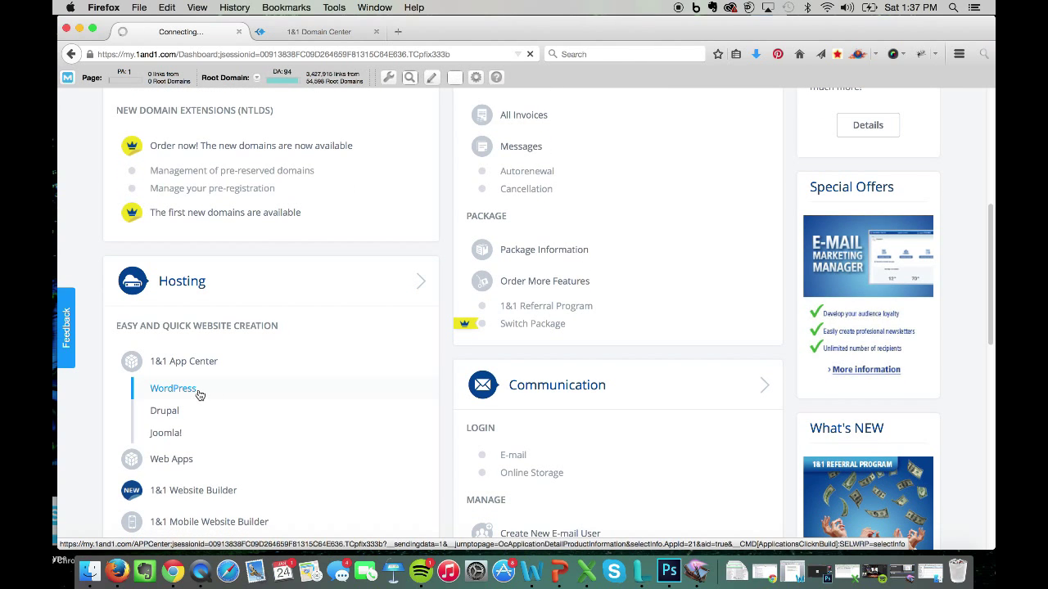
click(173, 389)
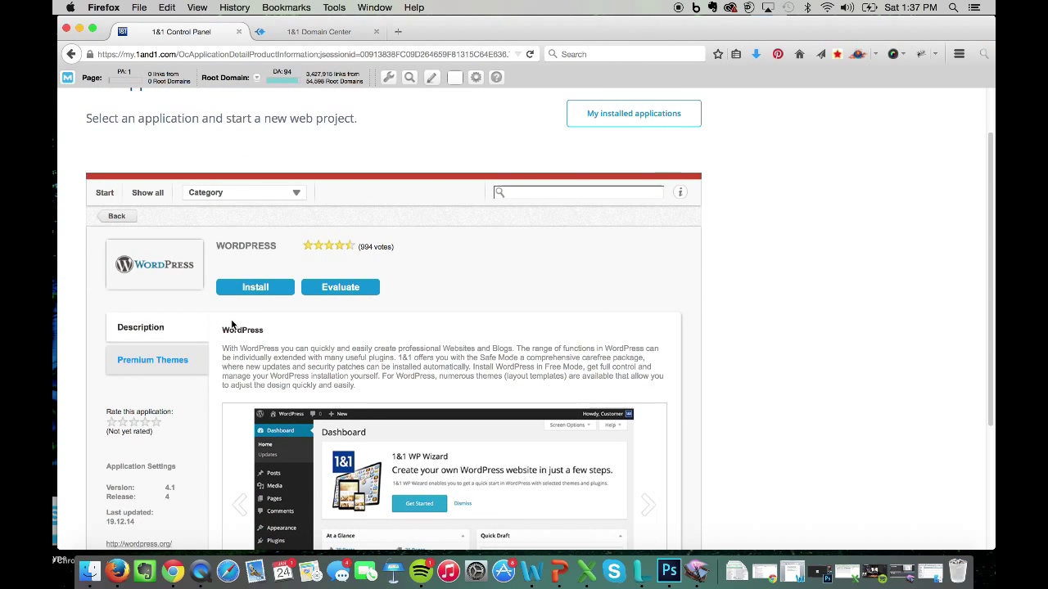
click(255, 287)
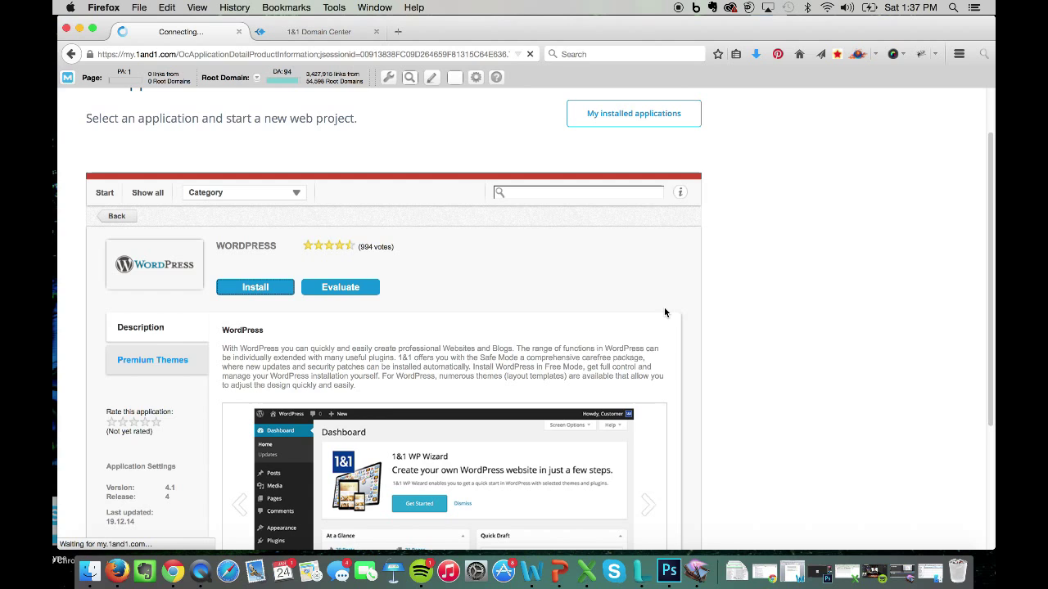
click(255, 287)
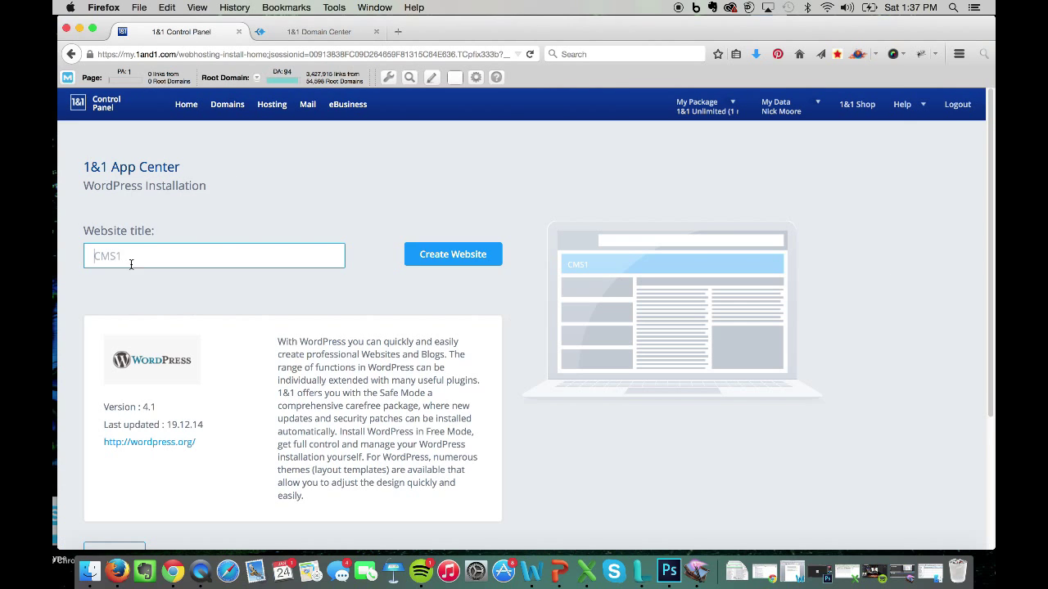
mouse_move(216, 244)
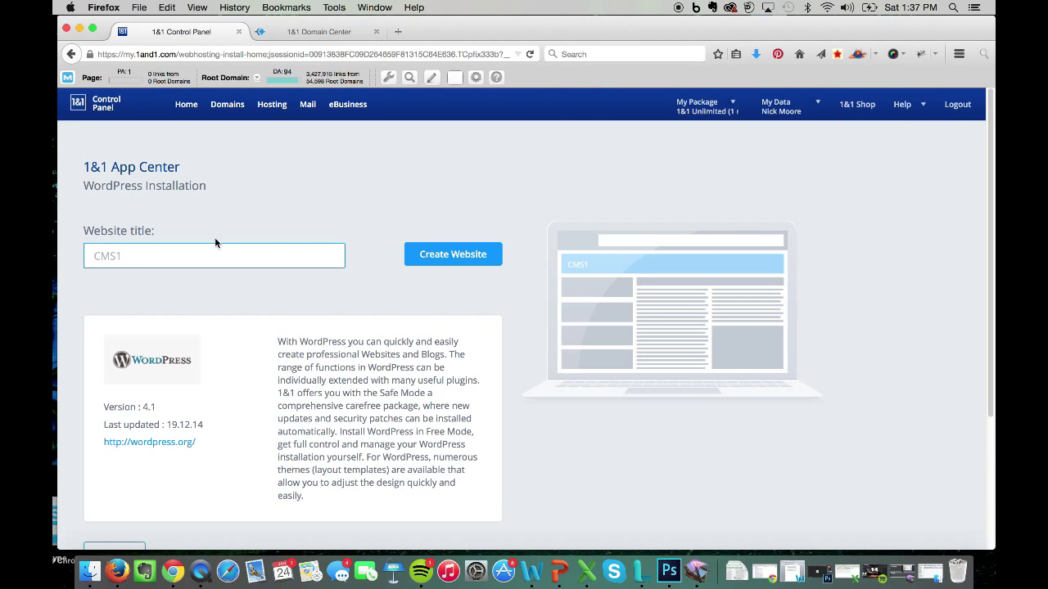
Step: Name the website 'West Coast' and submit Create Website
text(West Coast)
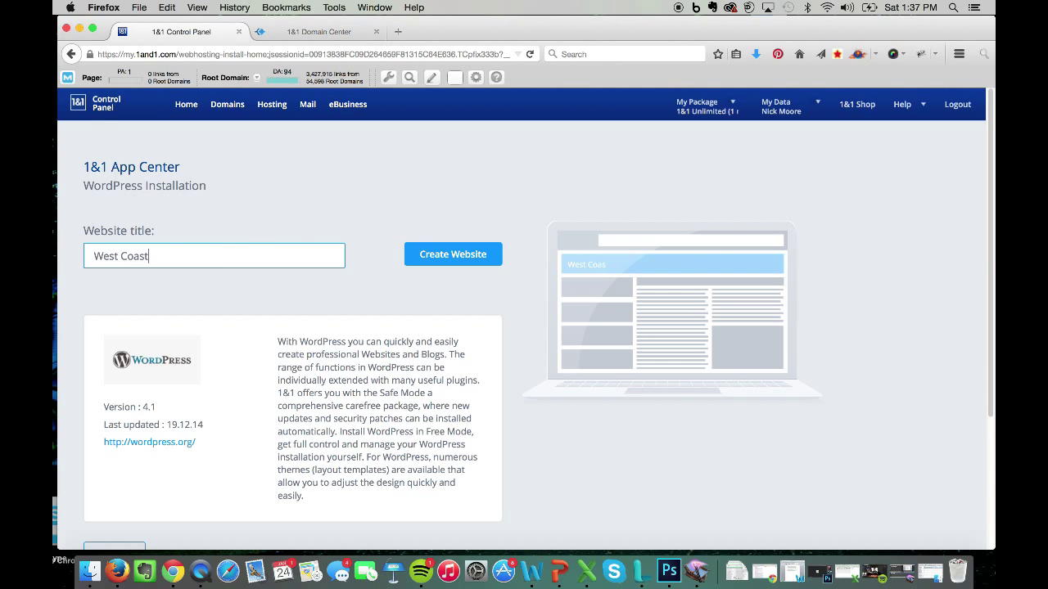
click(452, 254)
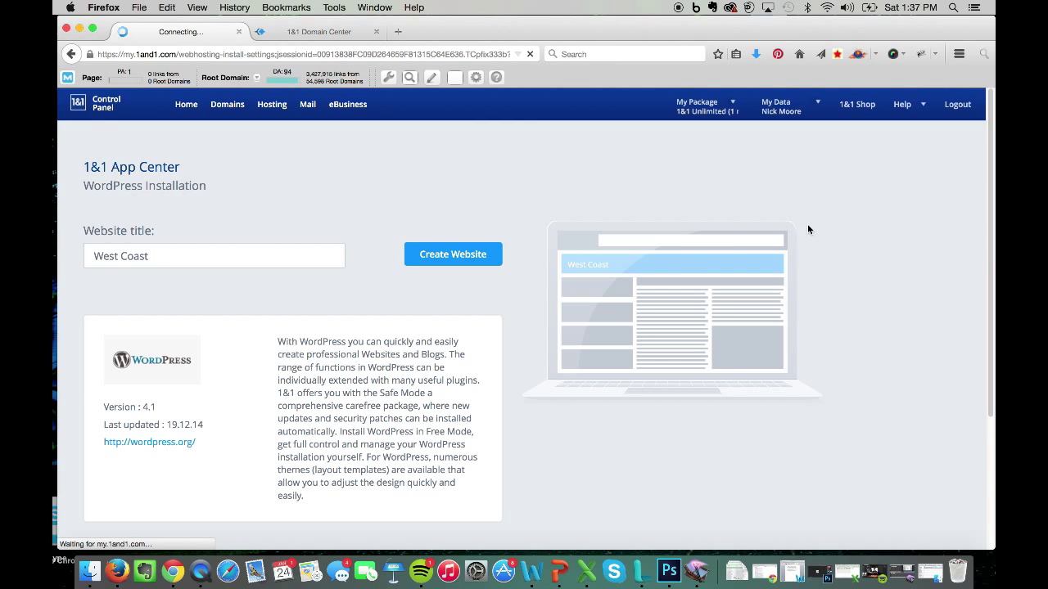
click(452, 254)
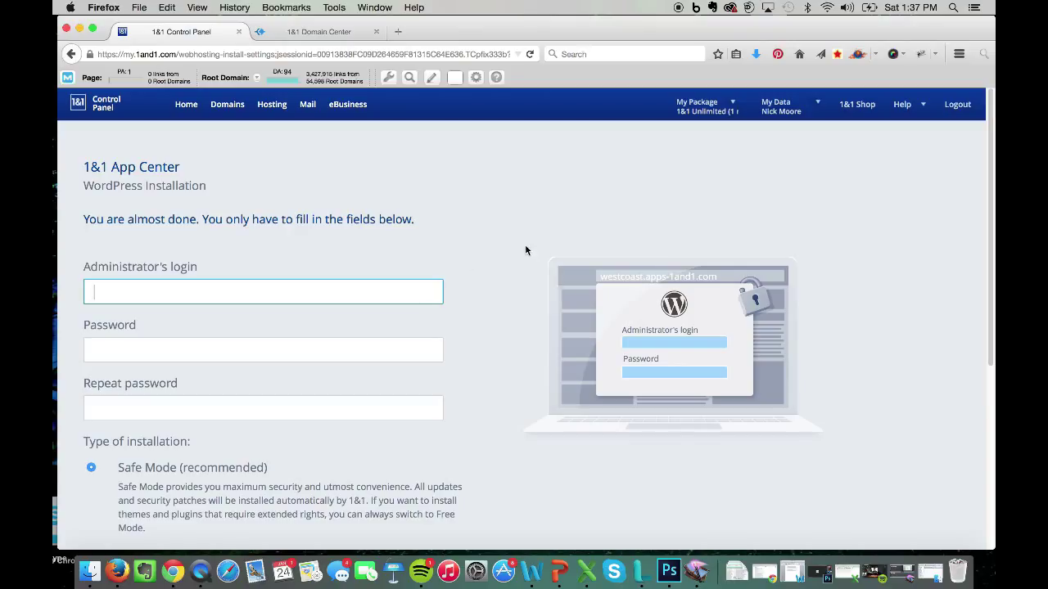
mouse_move(514, 298)
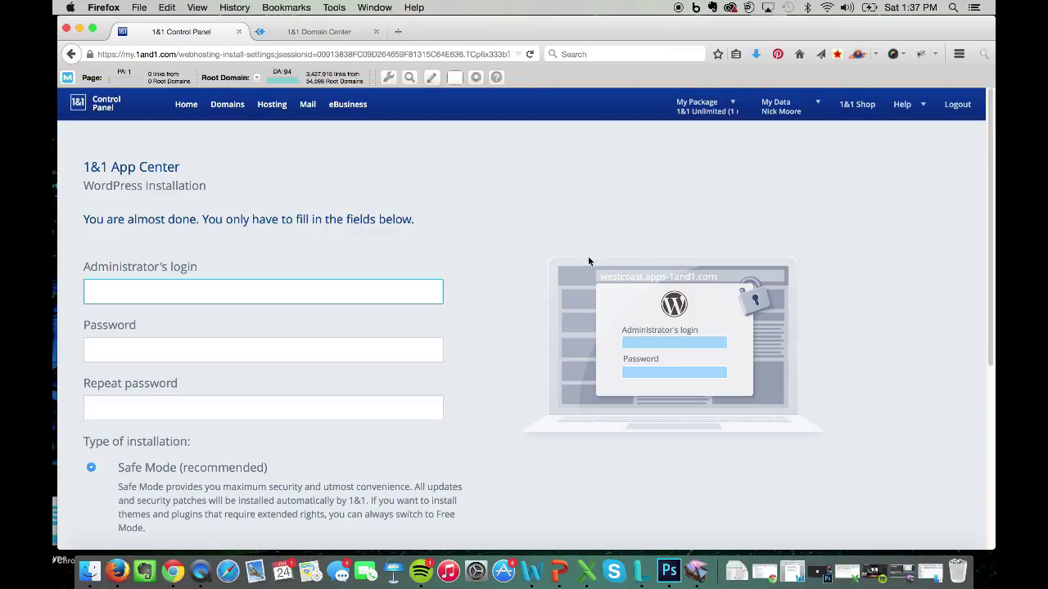
click(262, 292)
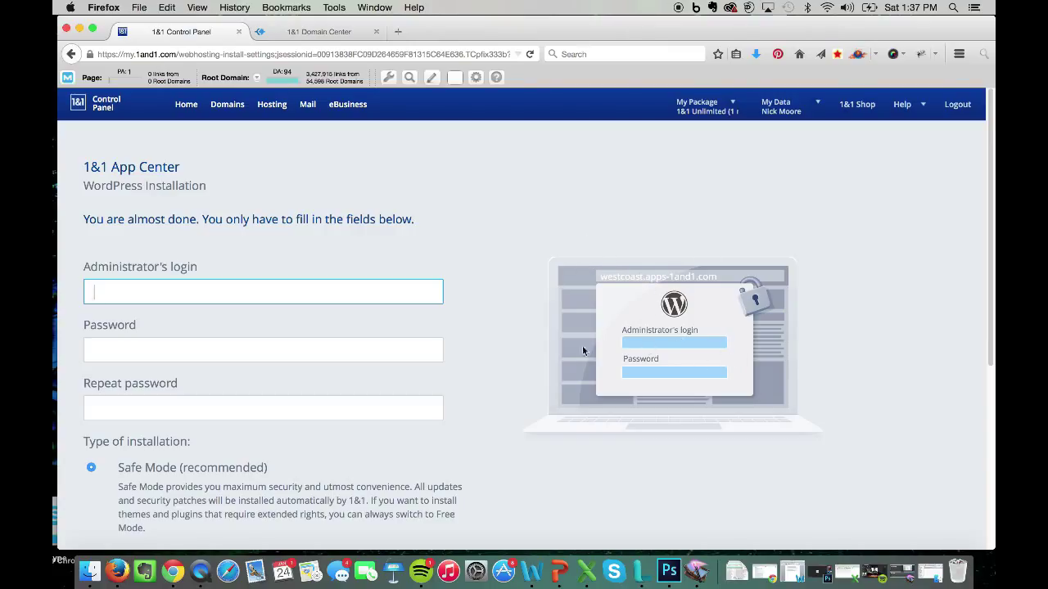
mouse_move(613, 570)
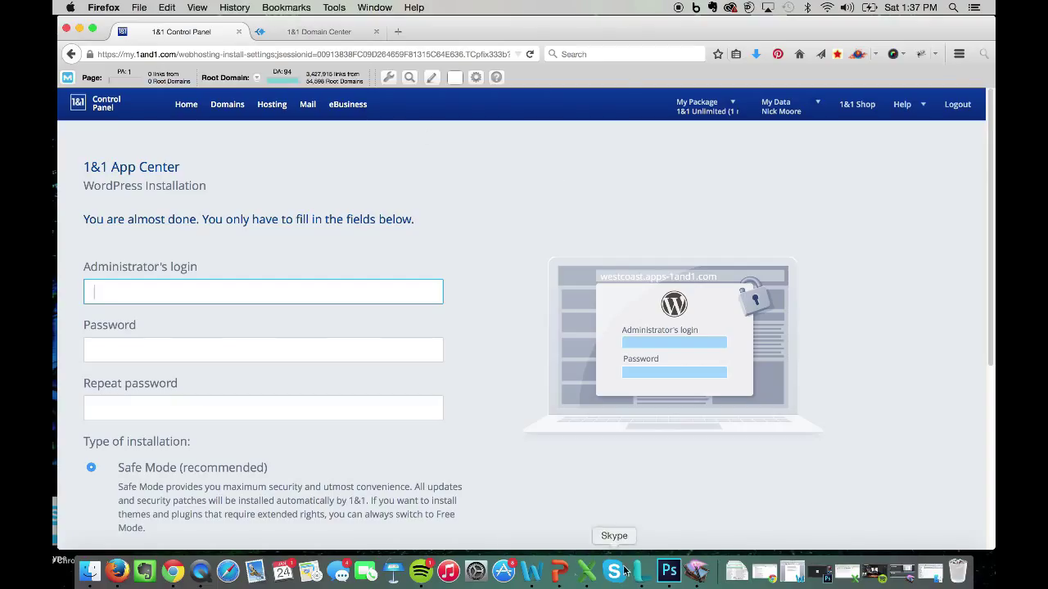
click(115, 570)
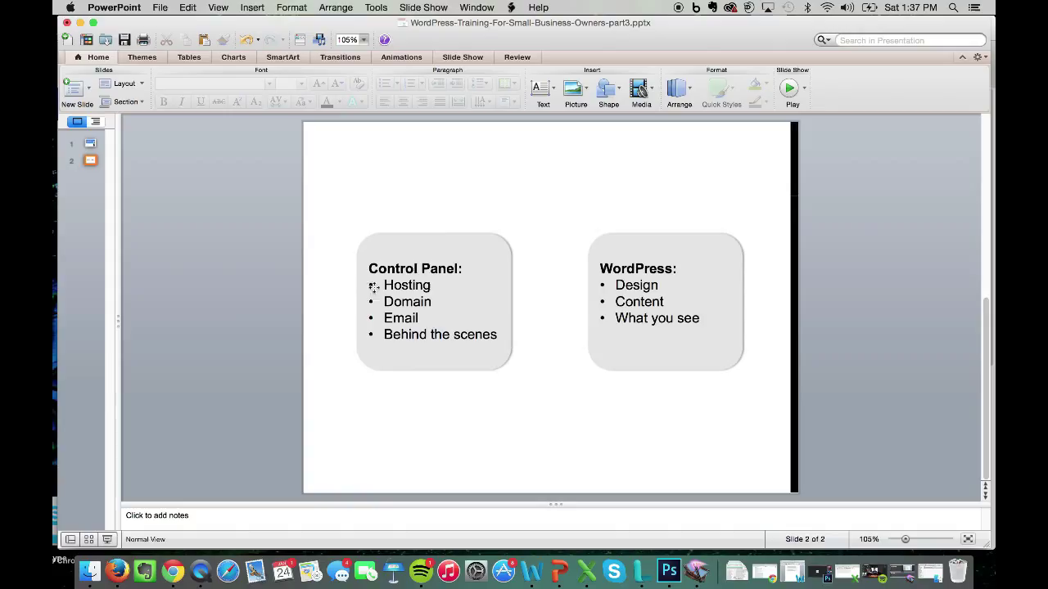
mouse_move(357, 388)
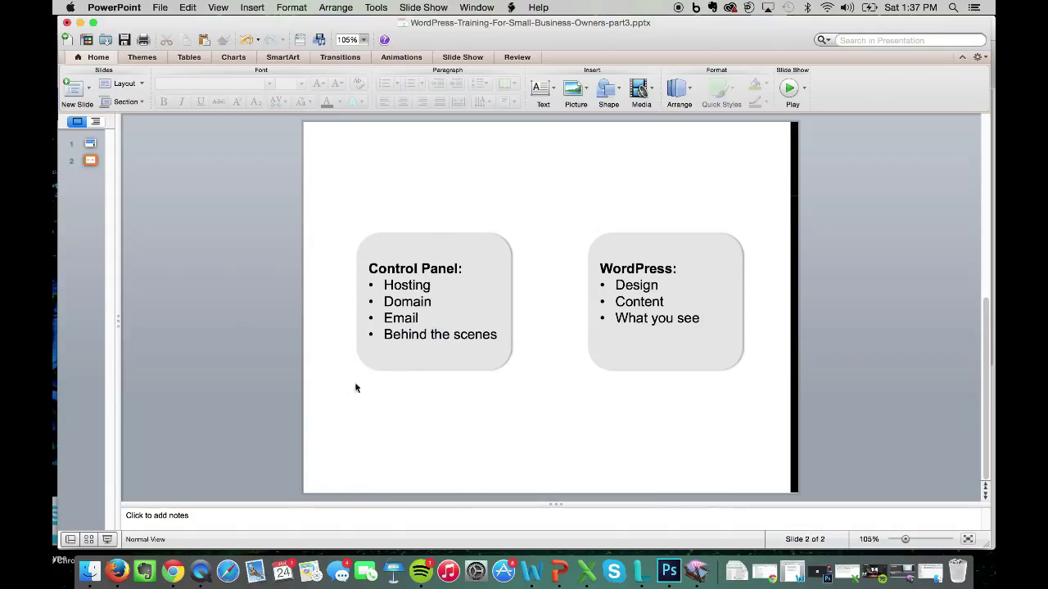
mouse_move(394, 255)
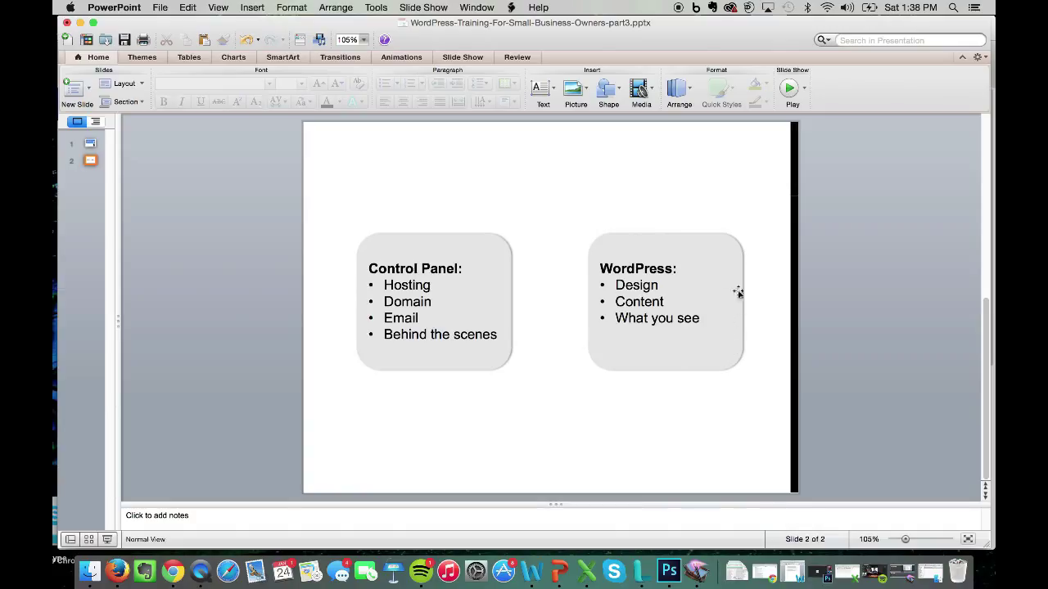
mouse_move(173, 72)
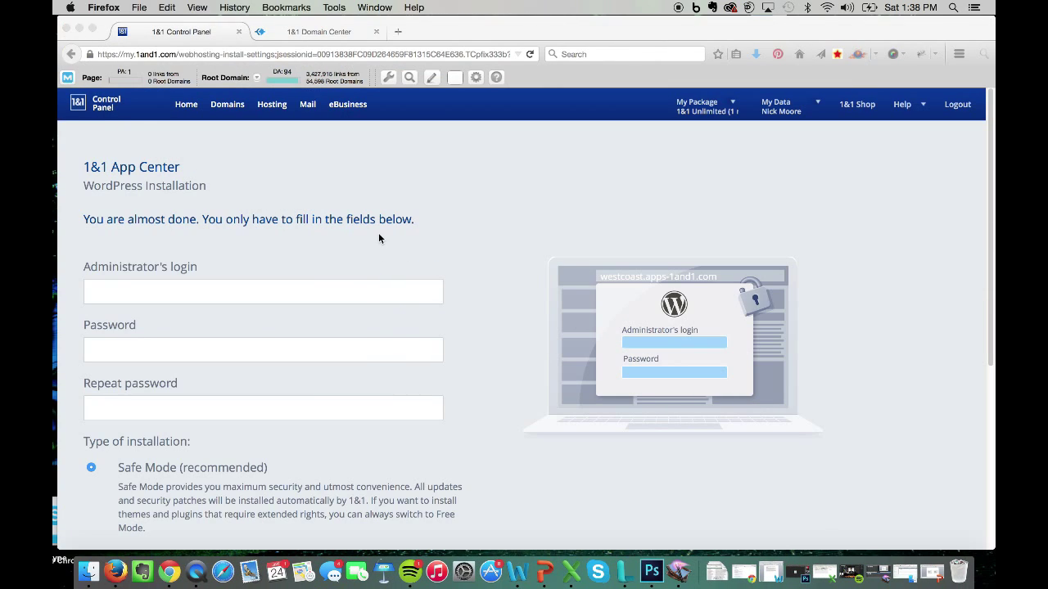
Step: Enter administrator login 'Ryan' from autocomplete and fill the password and its repeat
click(262, 292)
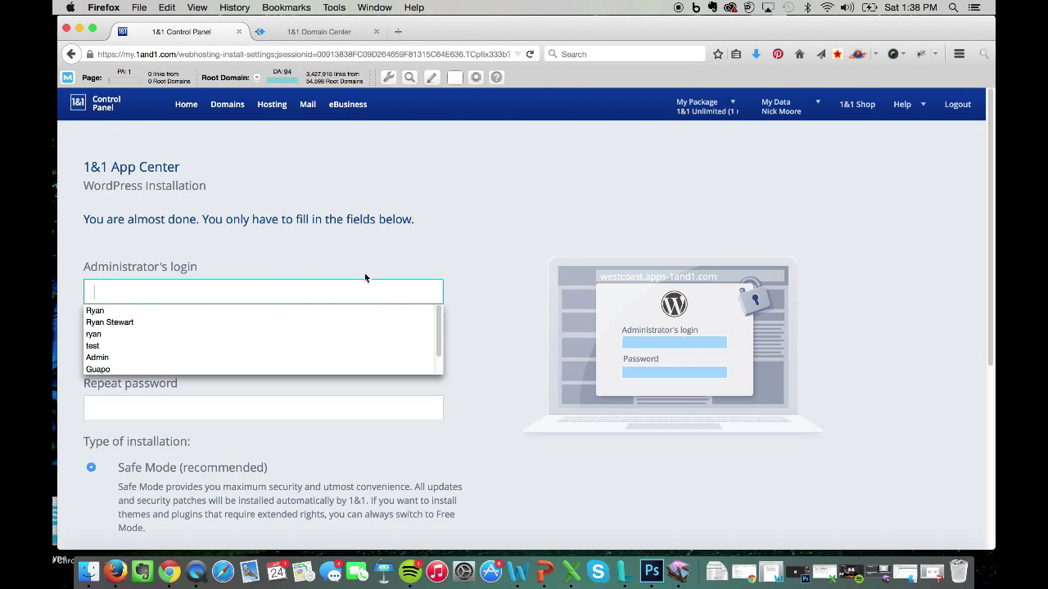
text(Ryan)
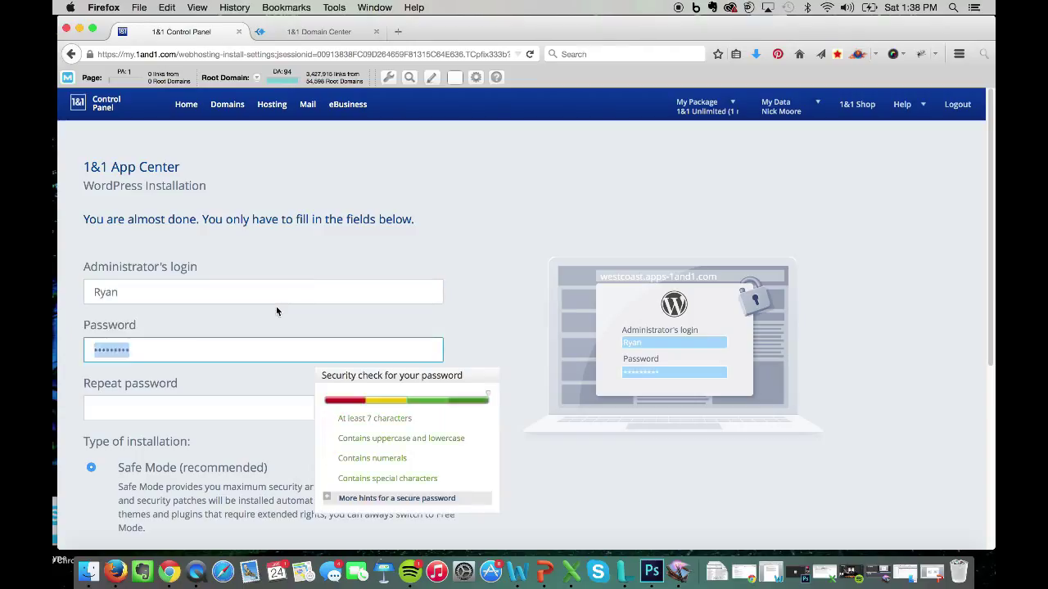
click(262, 407)
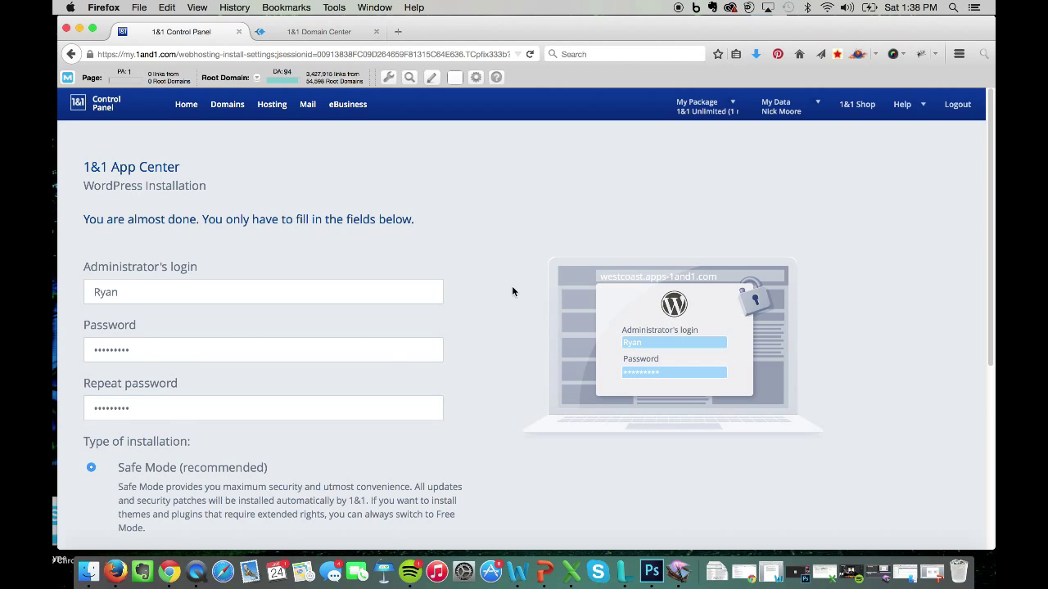
Step: With Safe Mode kept, tick the Terms of Use checkbox and submit Install for the West Coast project
scroll(down, 3)
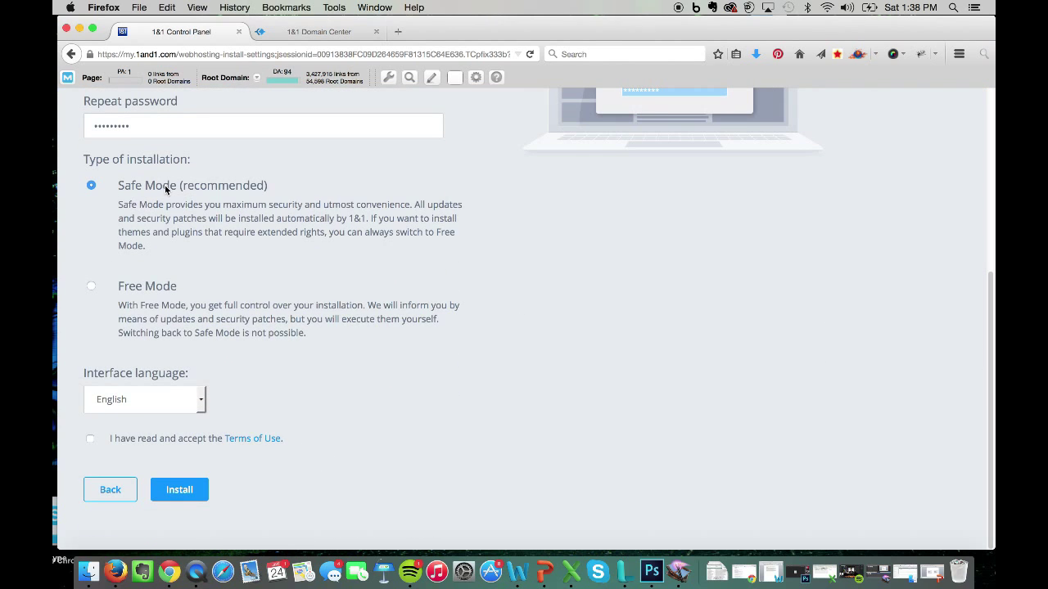
click(90, 438)
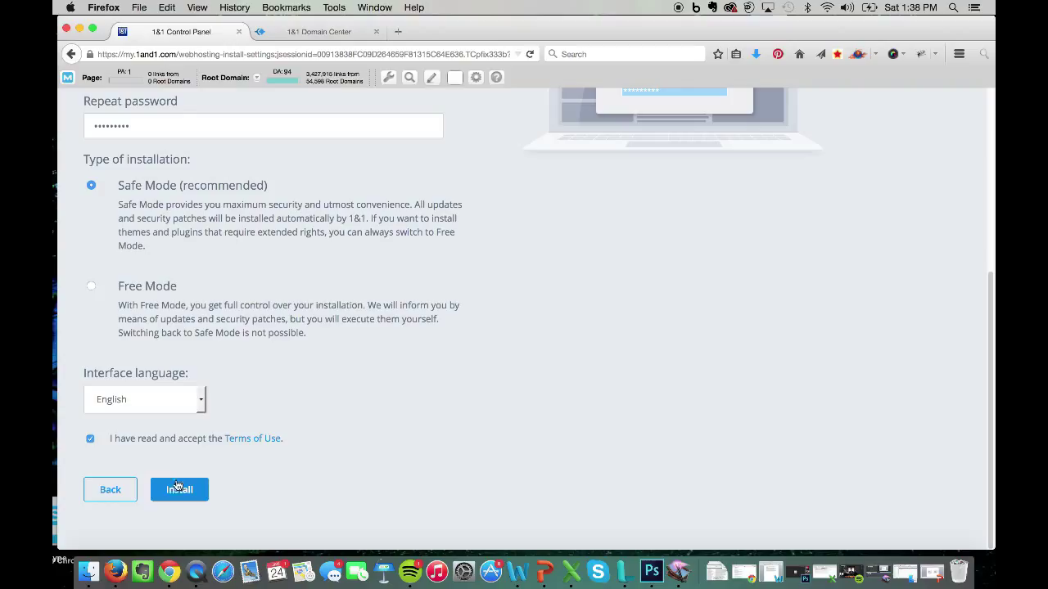
click(179, 489)
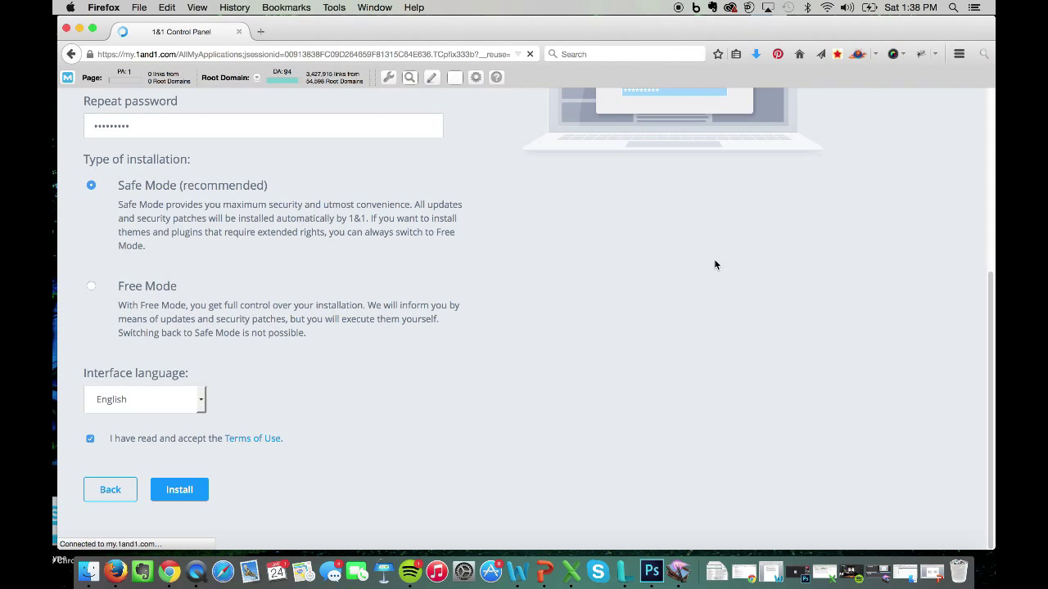
click(180, 490)
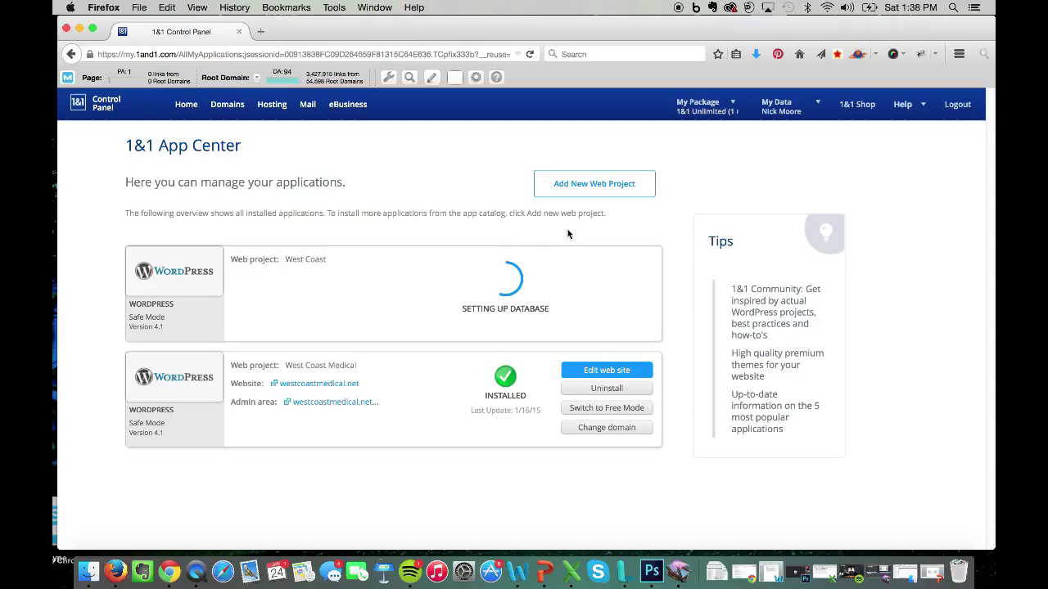
mouse_move(527, 282)
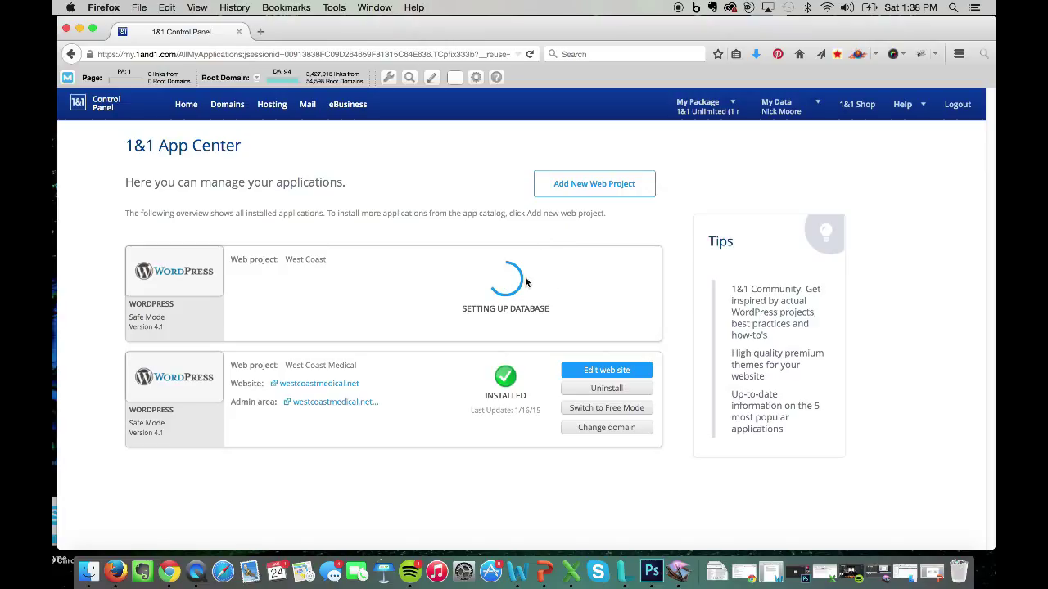
mouse_move(687, 279)
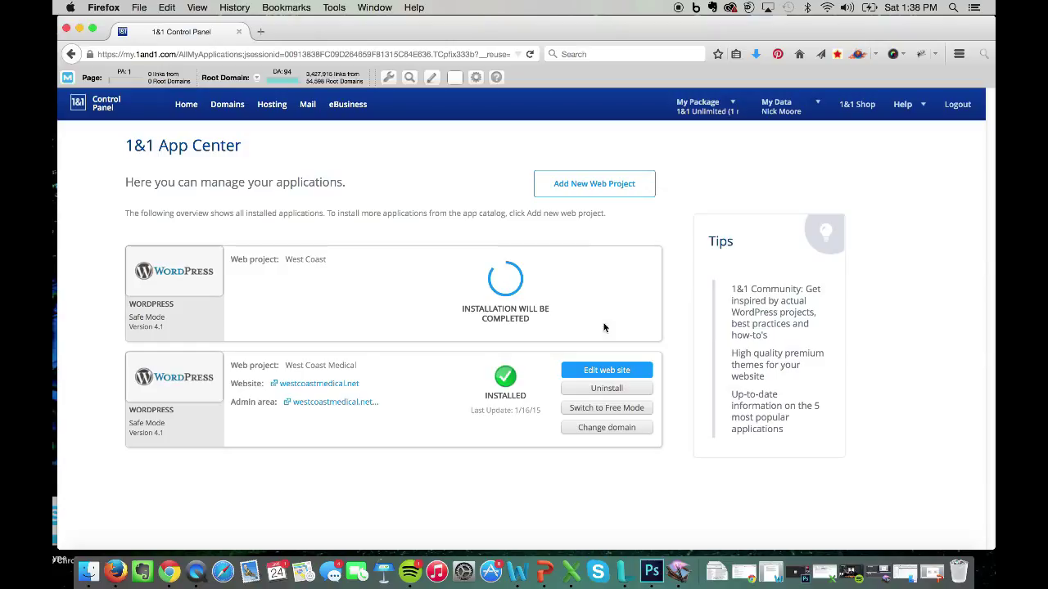
mouse_move(412, 252)
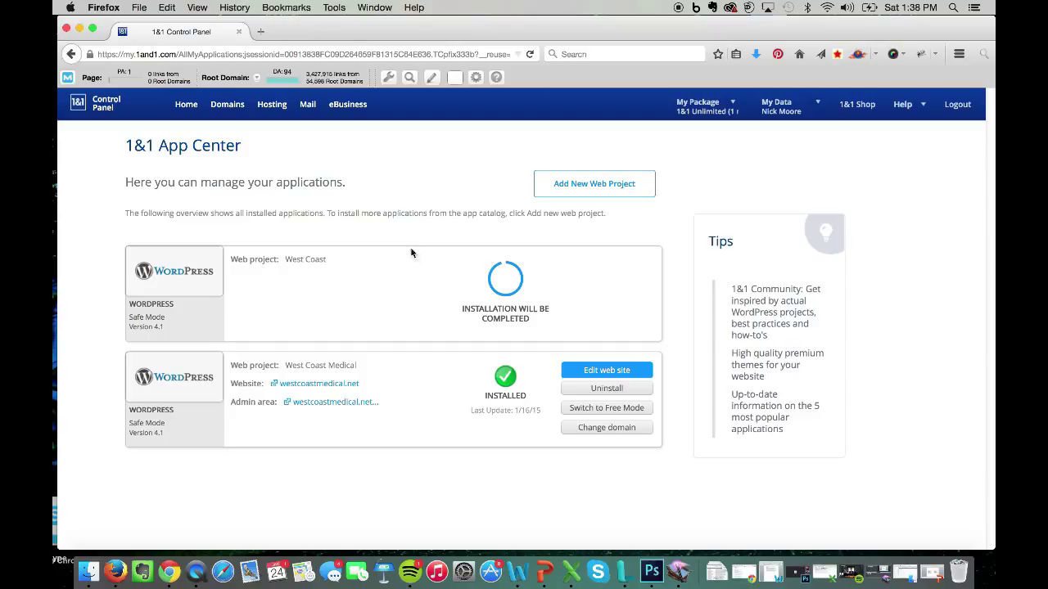
mouse_move(516, 260)
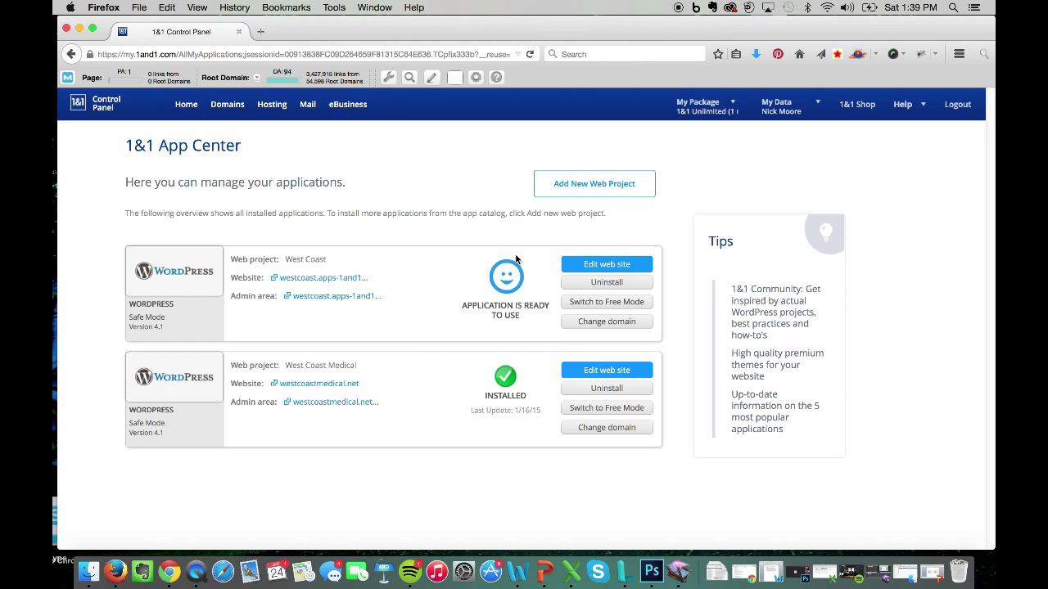
mouse_move(319, 279)
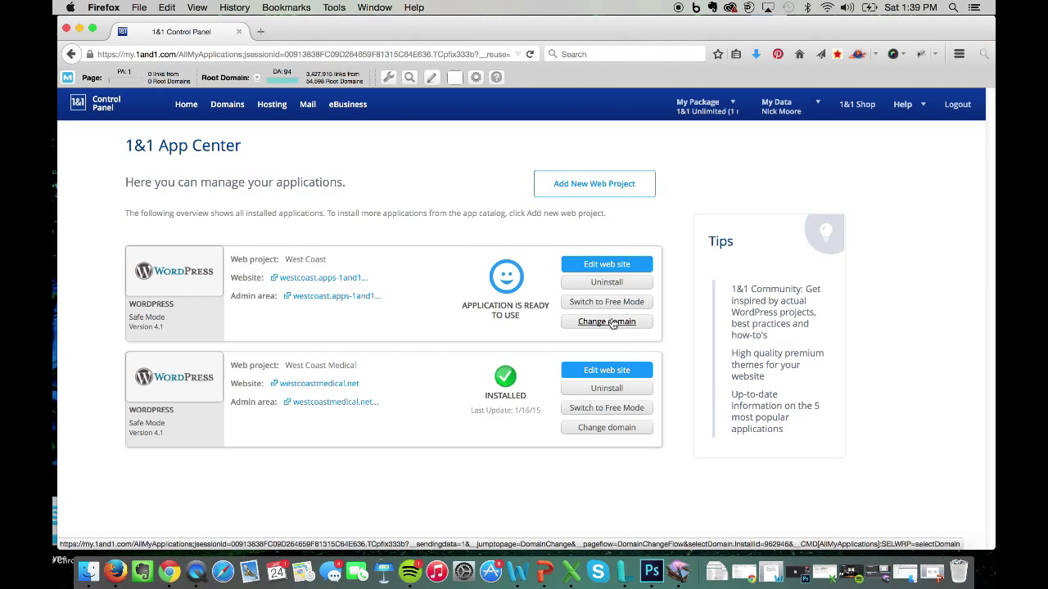
Step: Assign s561141445.onlinehome.us to the West Coast project via Change domain and submit it
click(605, 321)
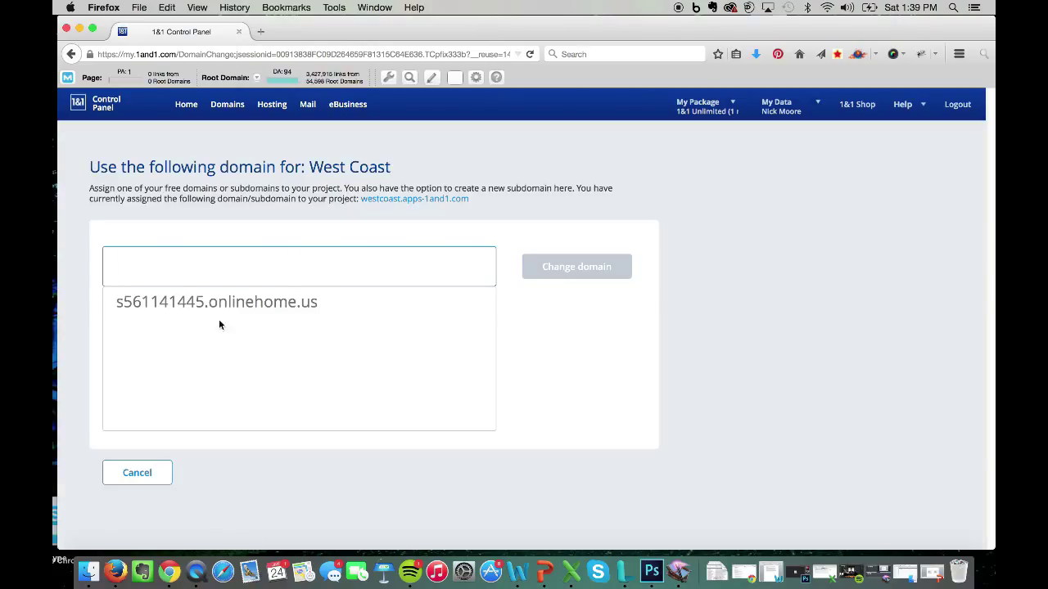
click(216, 301)
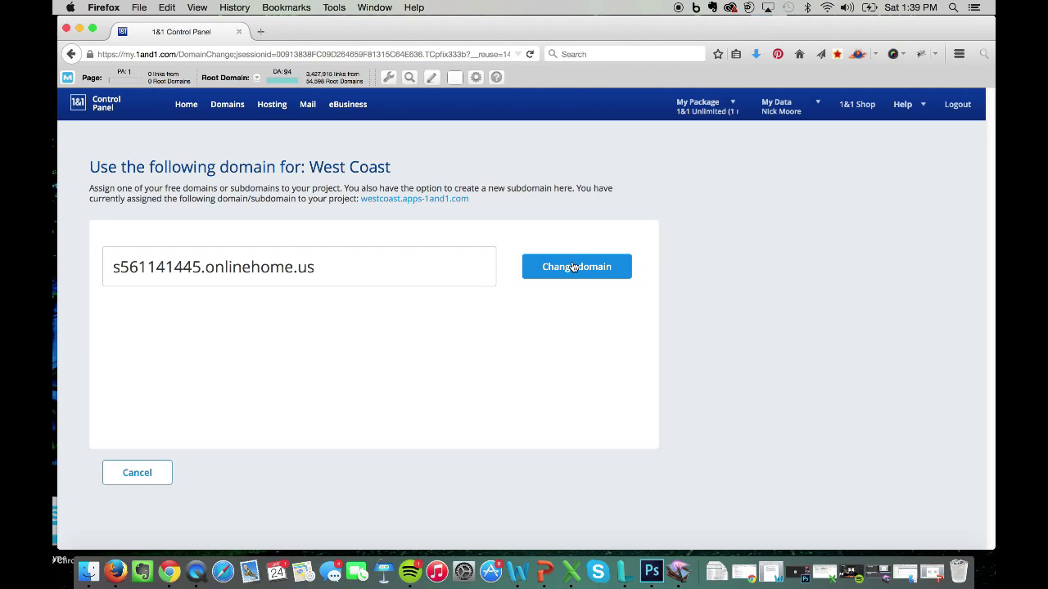
click(576, 266)
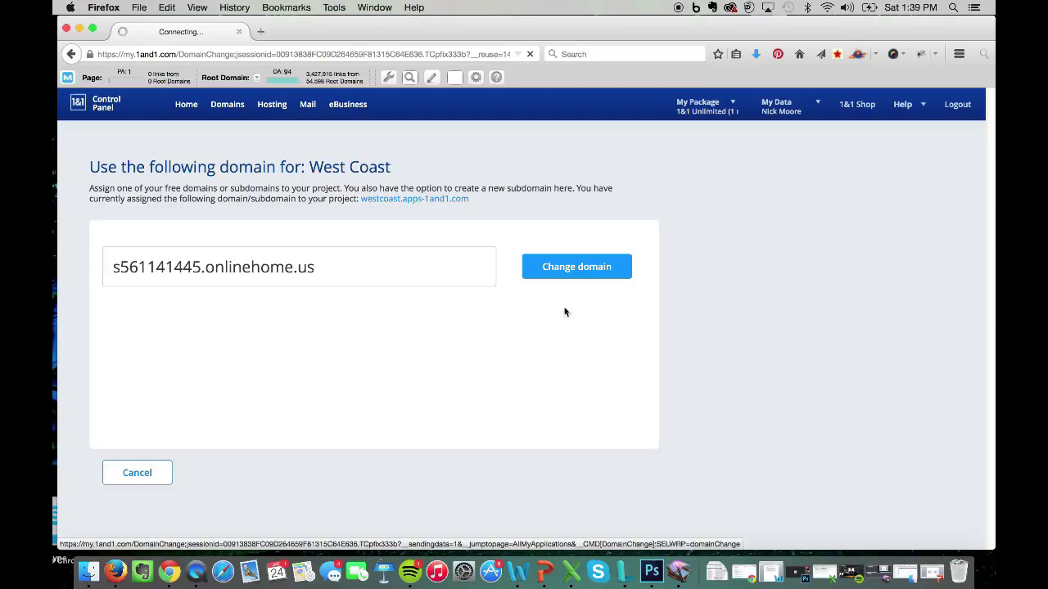
click(576, 265)
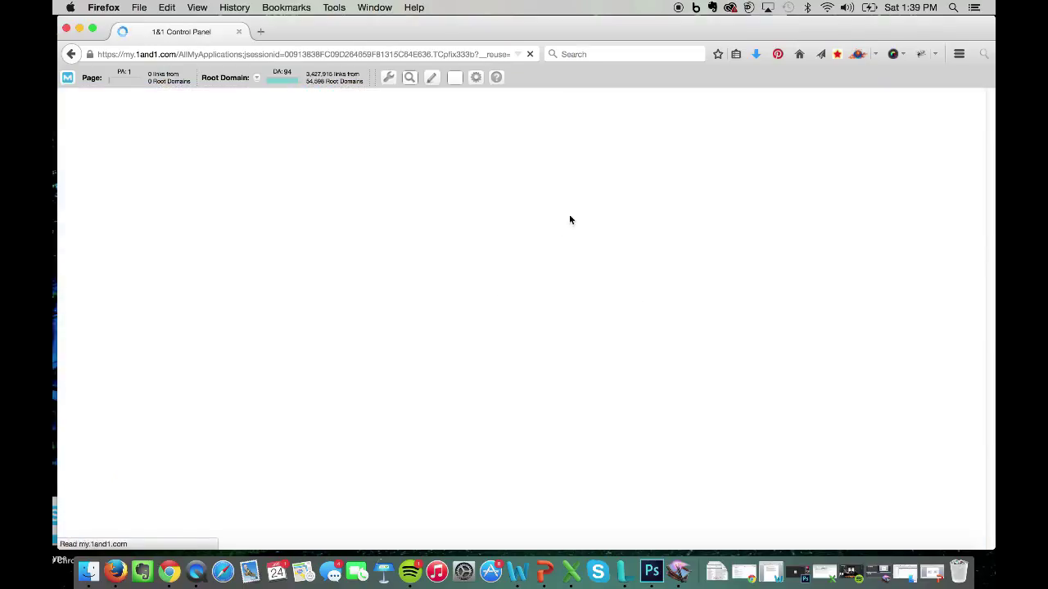
mouse_move(586, 183)
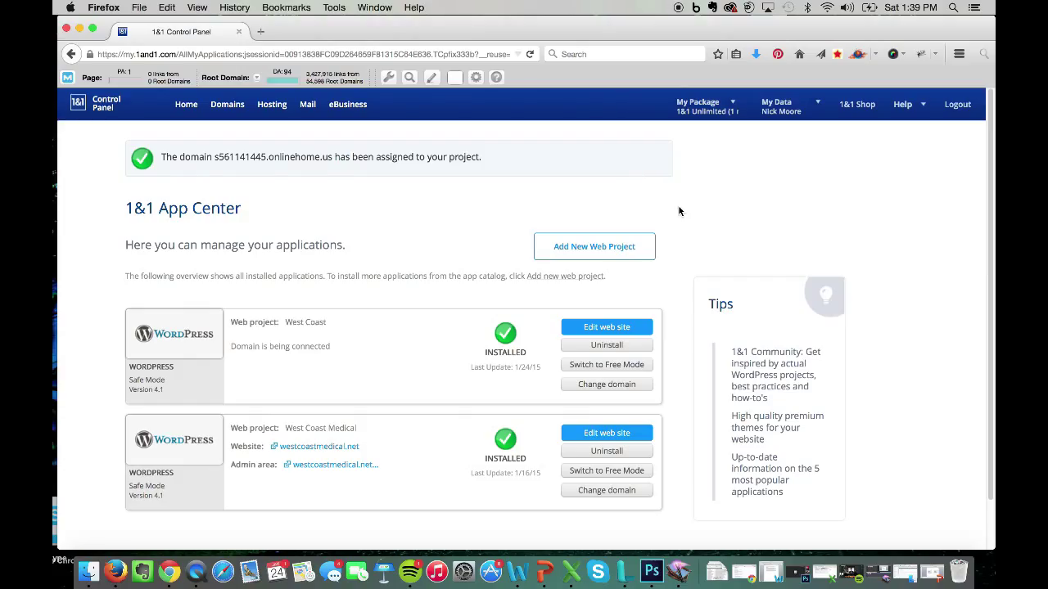
mouse_move(426, 417)
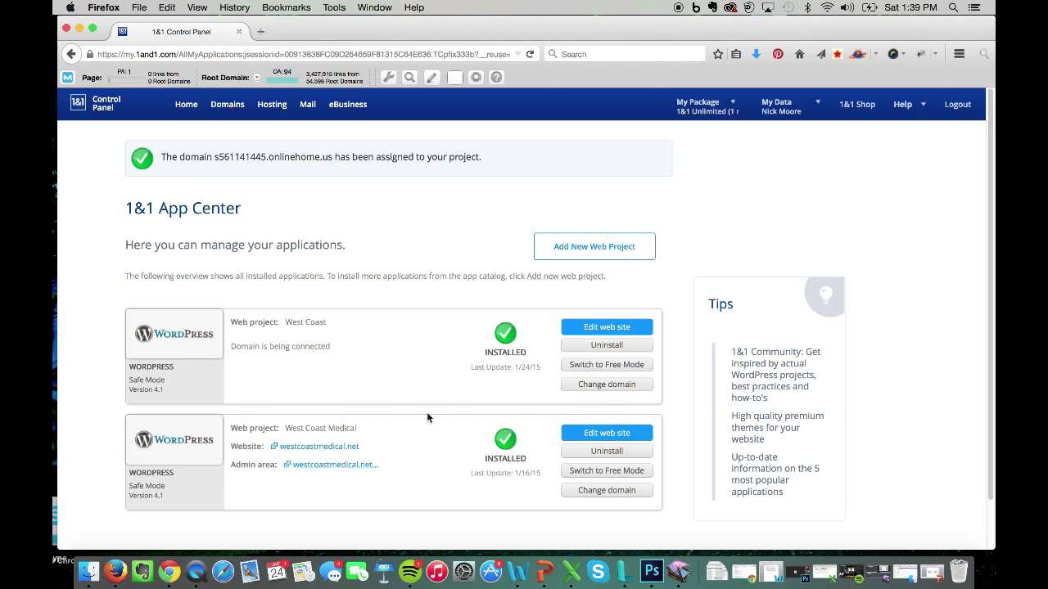